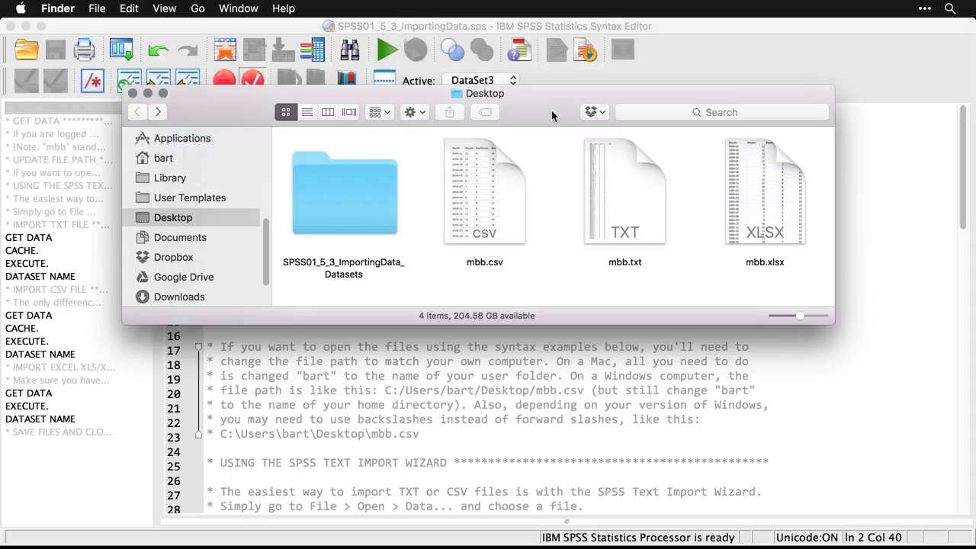
pyautogui.moveTo(362, 215)
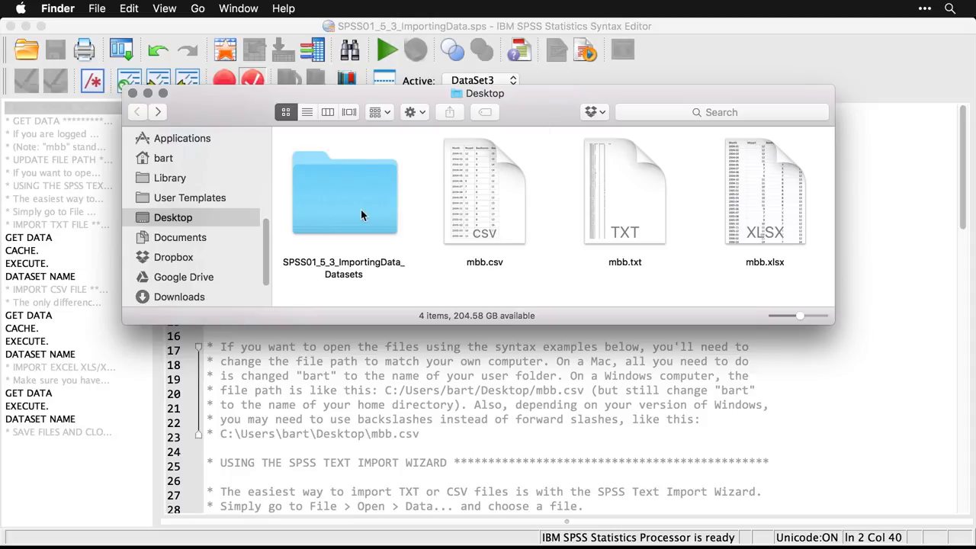
pyautogui.moveTo(760, 185)
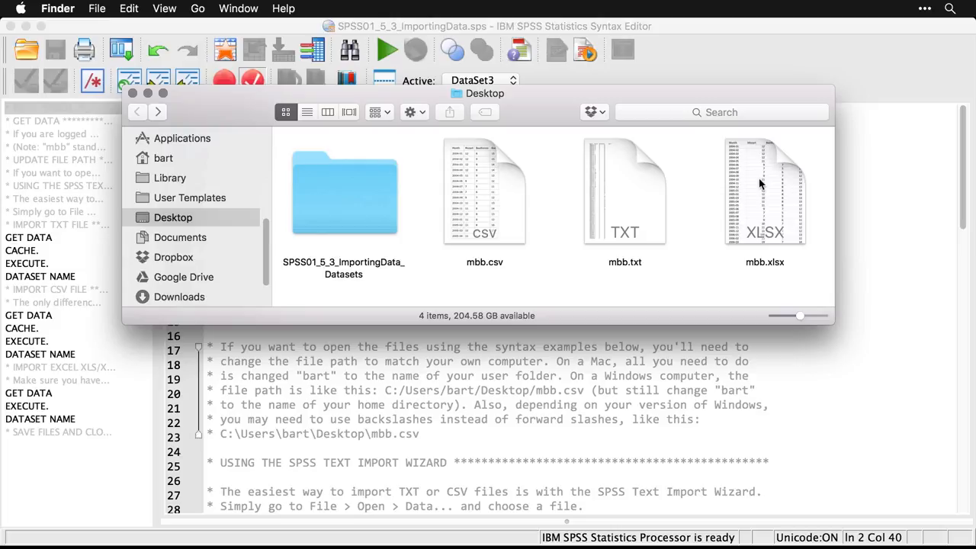
pyautogui.moveTo(626, 253)
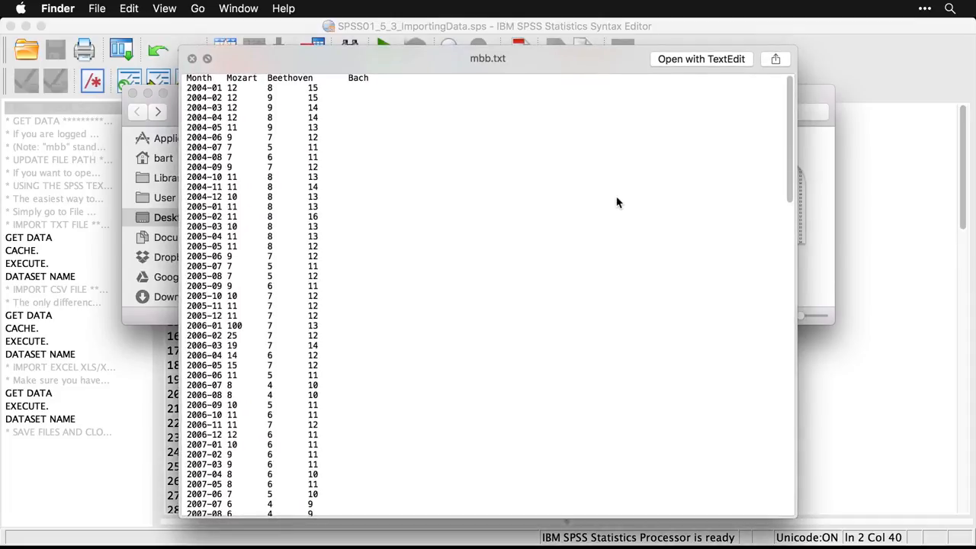
# Close the Quick Look preview of mbb.txt.
pyautogui.click(191, 59)
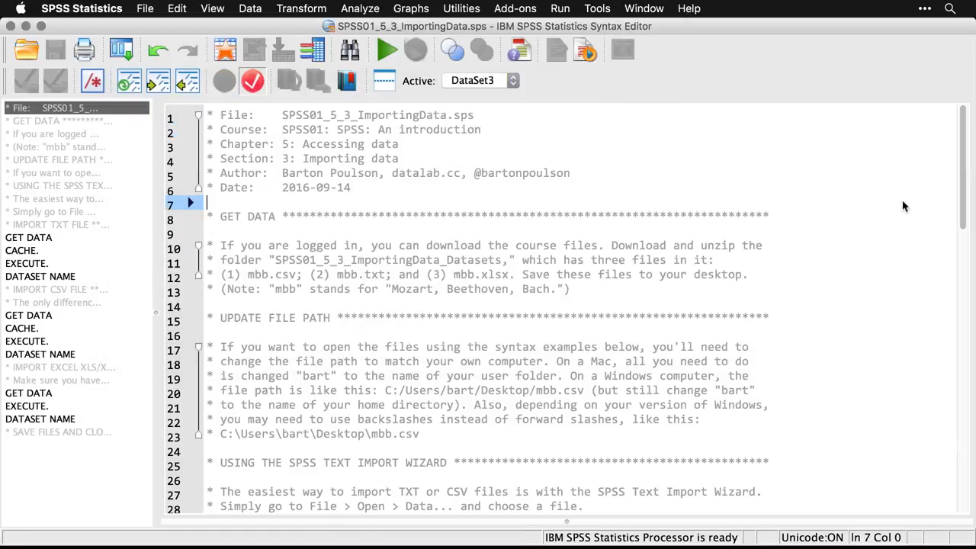
pyautogui.moveTo(541, 301)
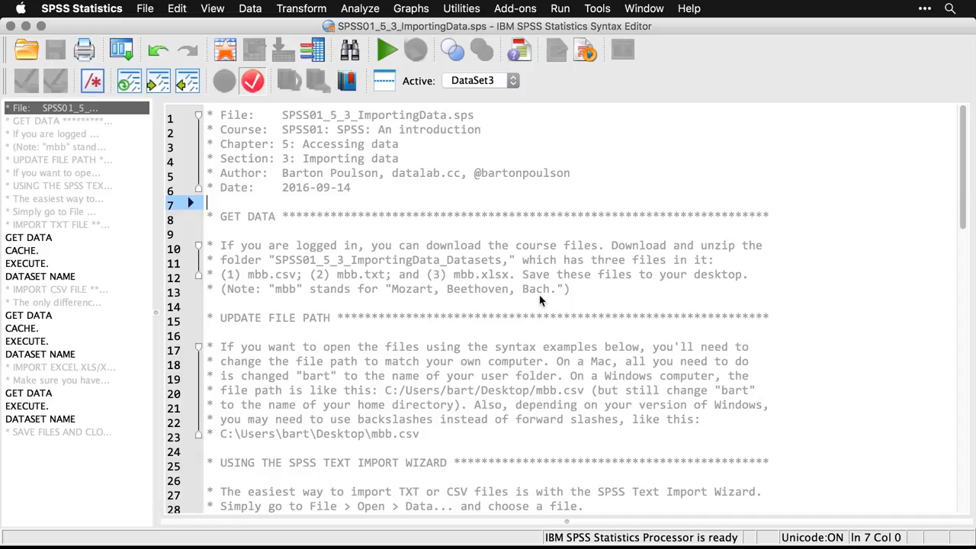
pyautogui.scroll(-3)
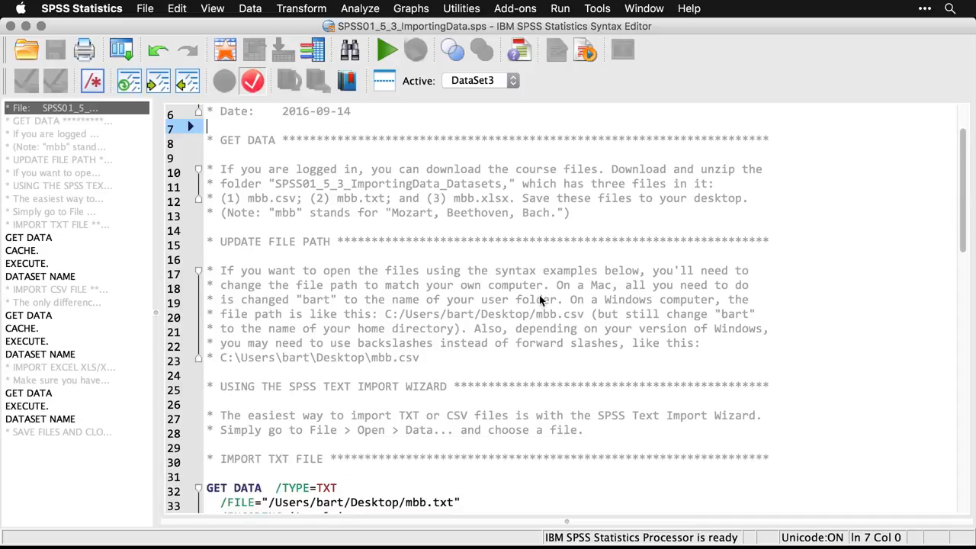
pyautogui.scroll(-3)
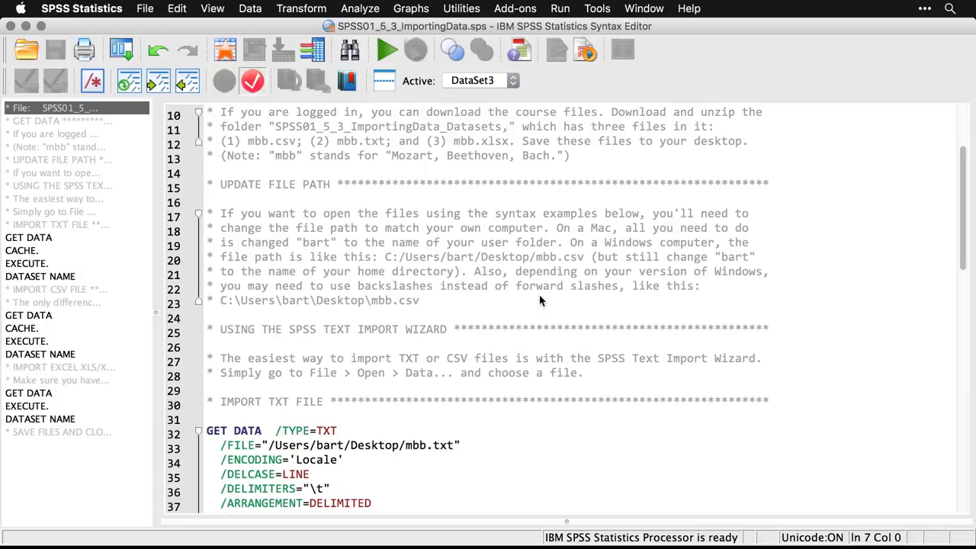
pyautogui.moveTo(467, 307)
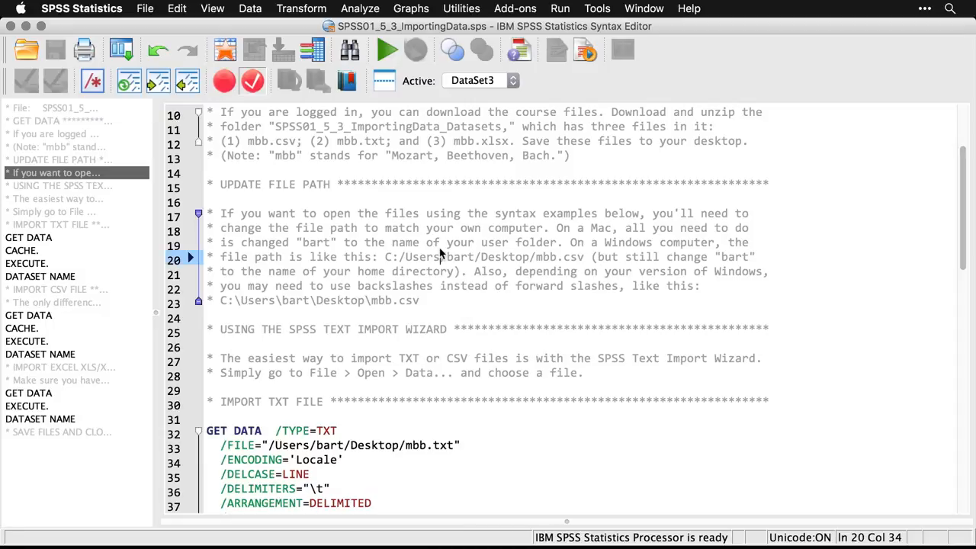
pyautogui.scroll(-3)
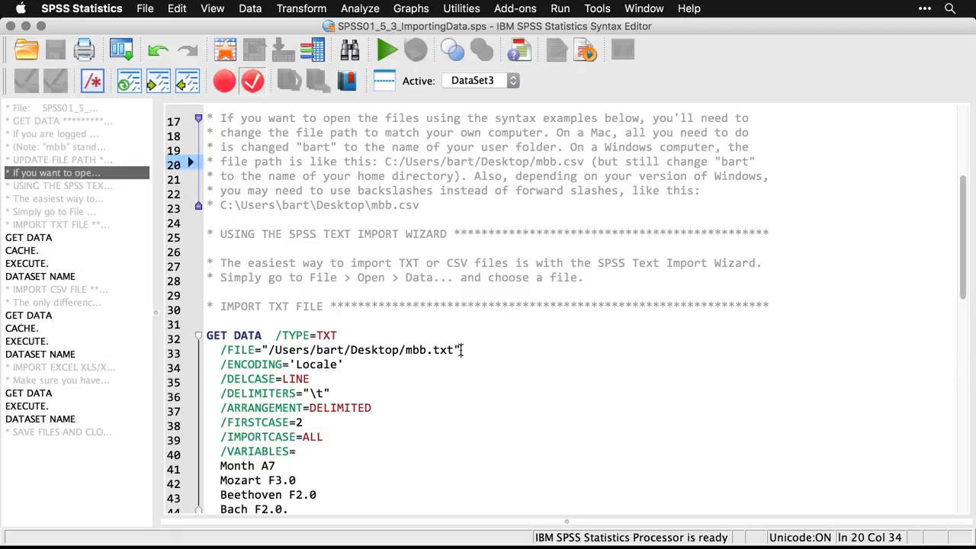
pyautogui.moveTo(459, 350); pyautogui.dragTo(263, 350)
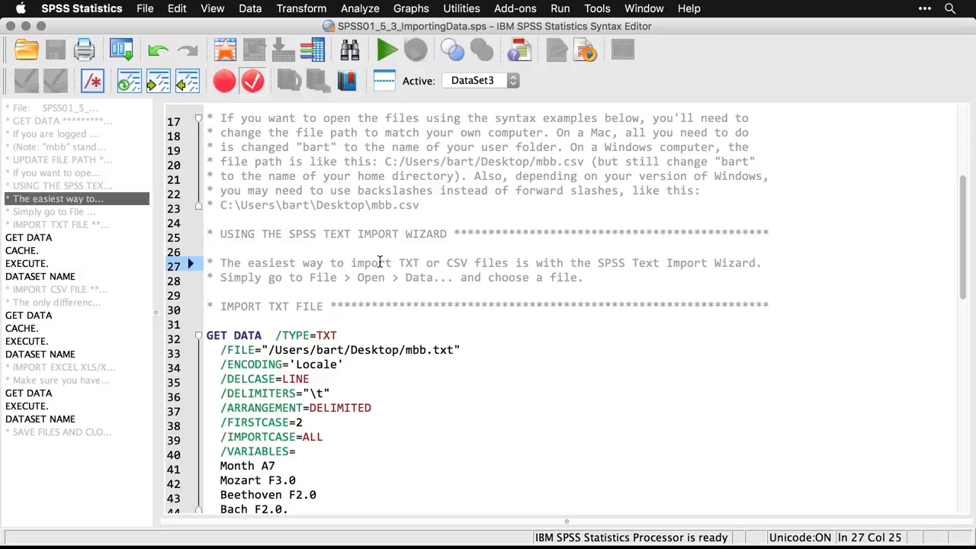
pyautogui.scroll(-3)
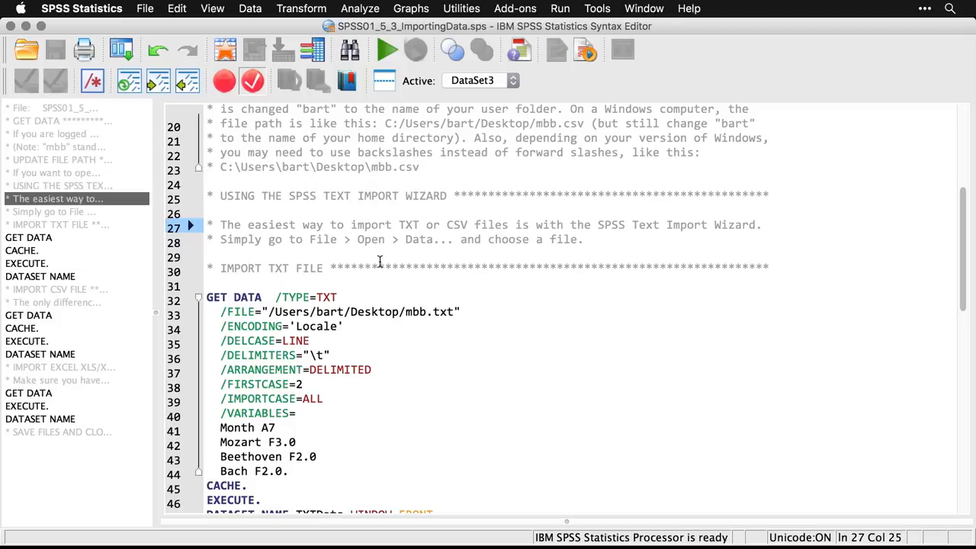
pyautogui.scroll(-3)
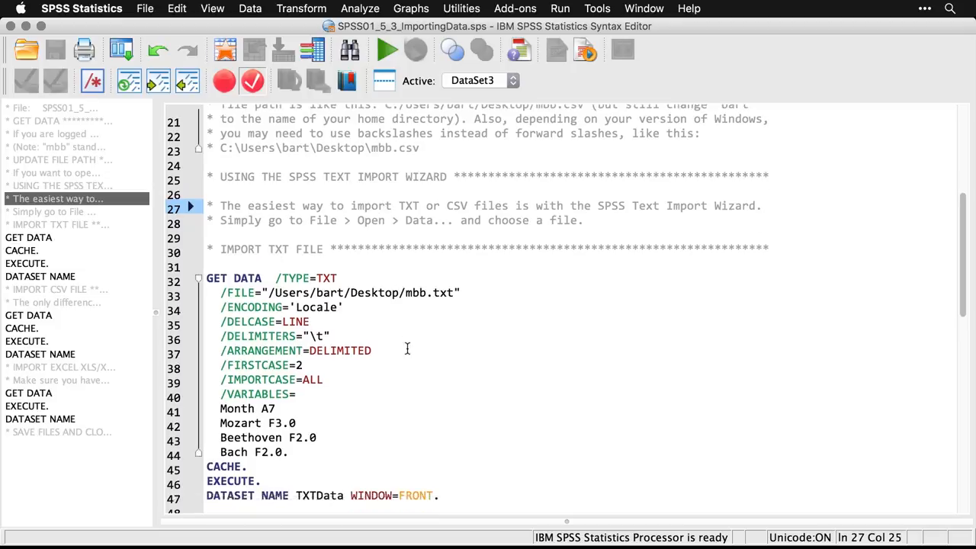
pyautogui.scroll(-3)
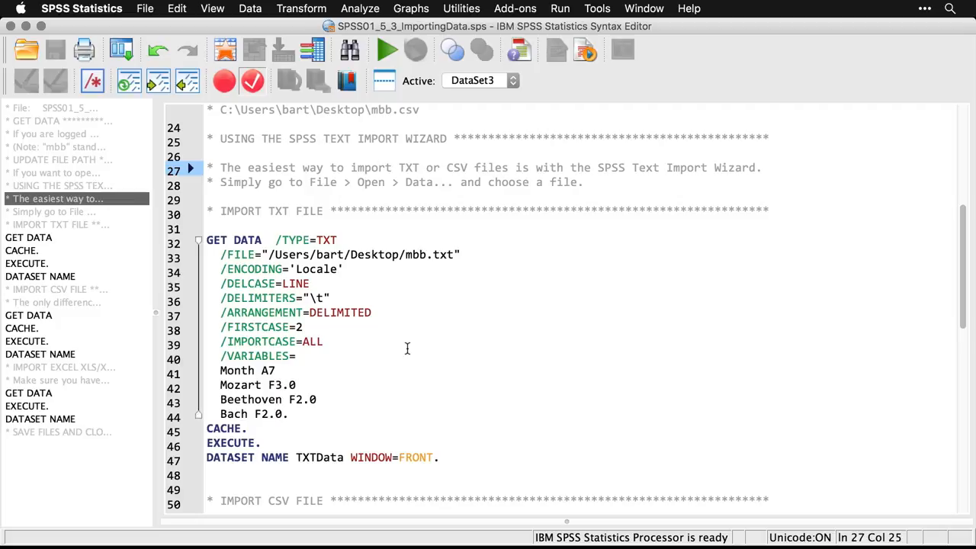
# From the empty Data Editor, open mbb.txt from the Desktop as a Text file.
pyautogui.click(384, 49)
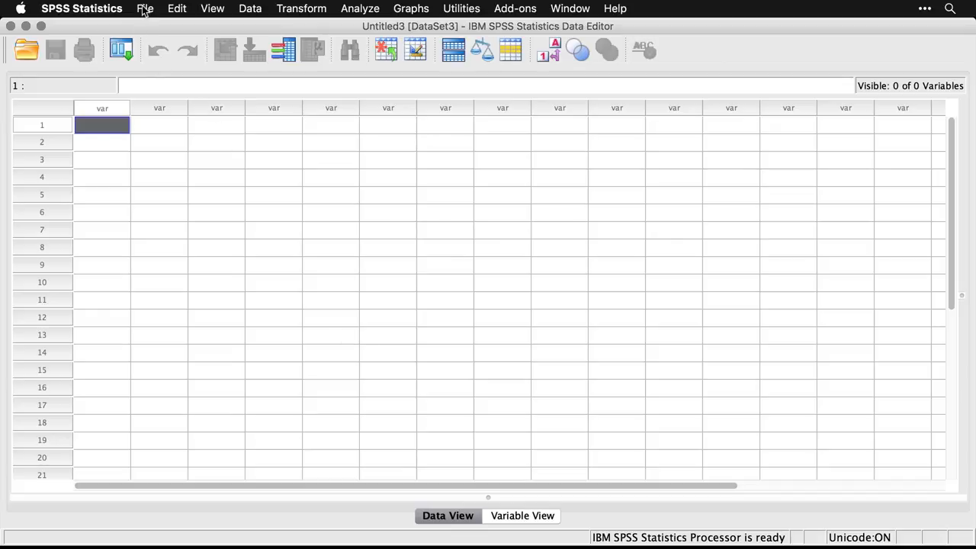
pyautogui.click(146, 8)
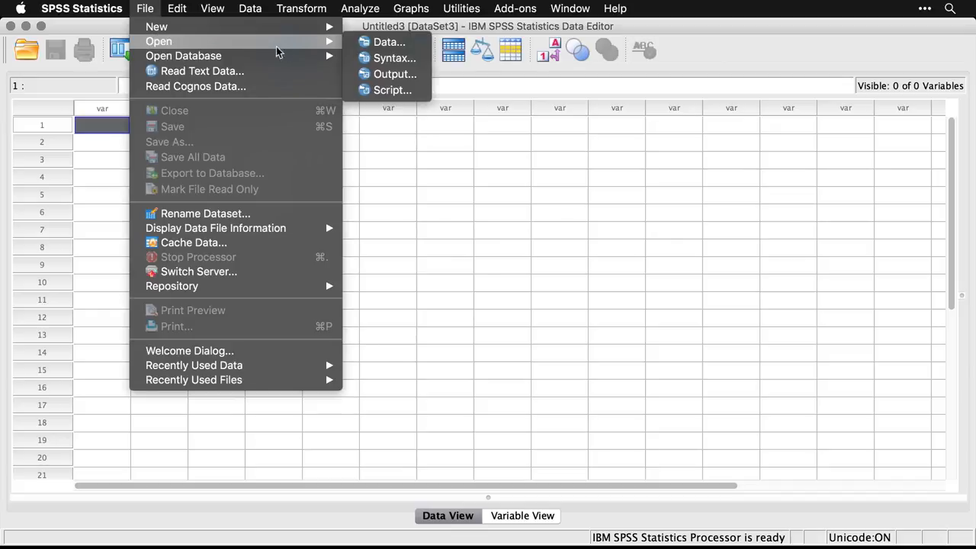
pyautogui.press('Escape')
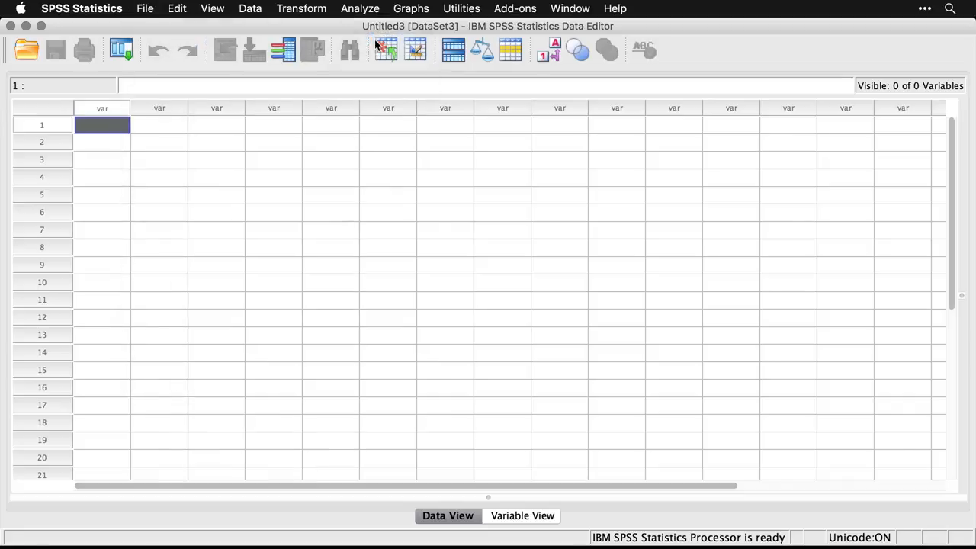
pyautogui.click(29, 47)
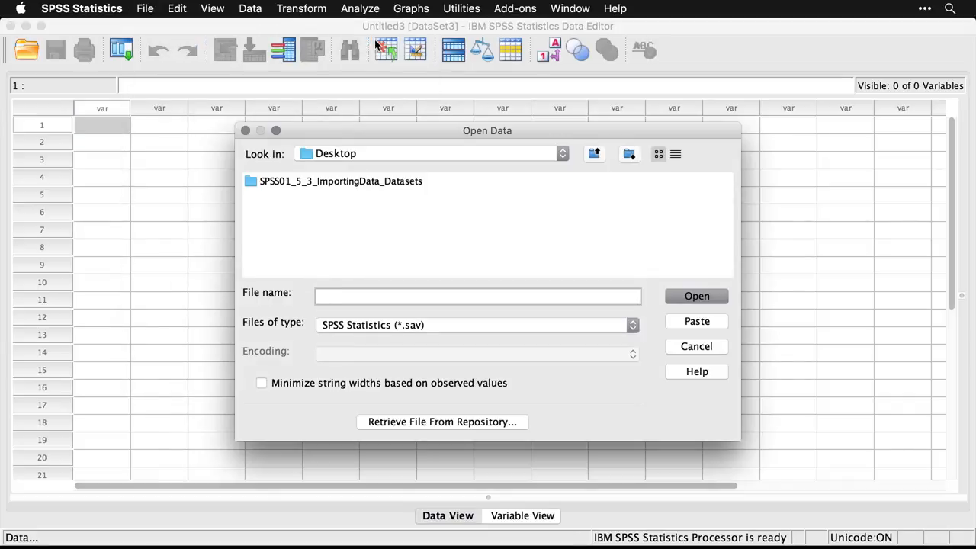
pyautogui.moveTo(378, 160)
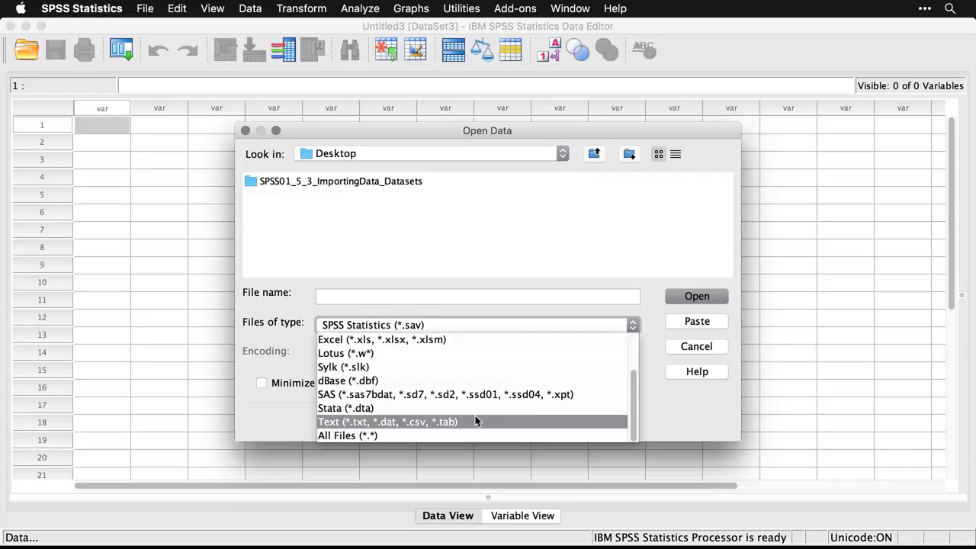
pyautogui.moveTo(481, 421)
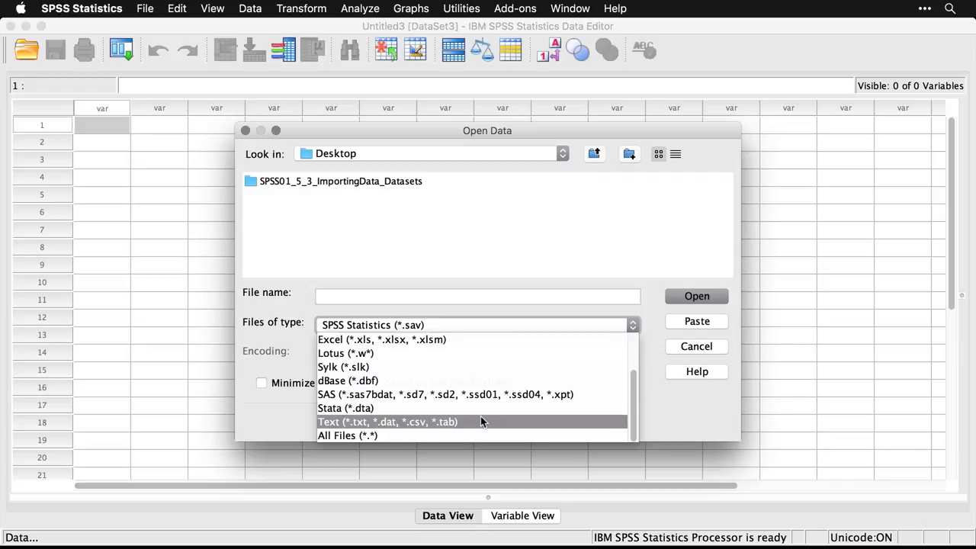
pyautogui.click(387, 422)
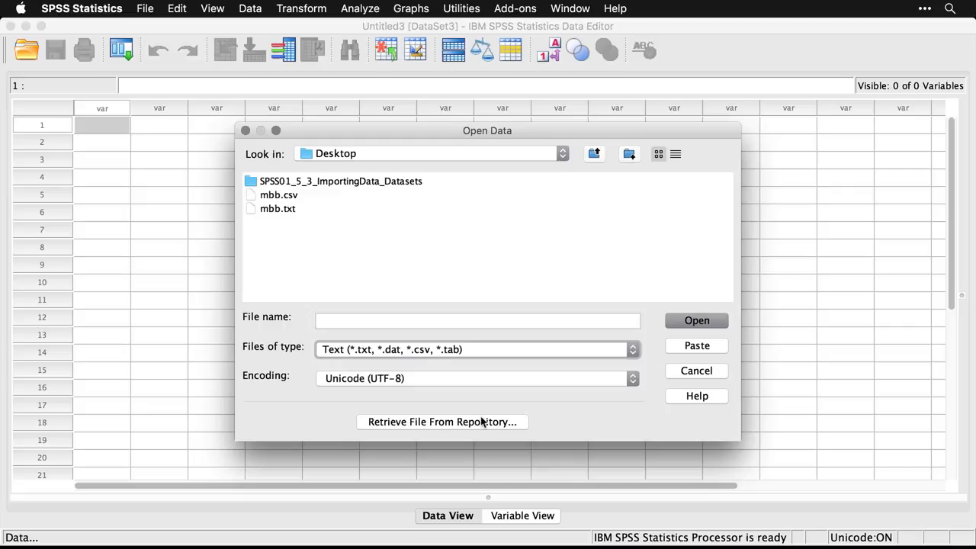
pyautogui.click(277, 208)
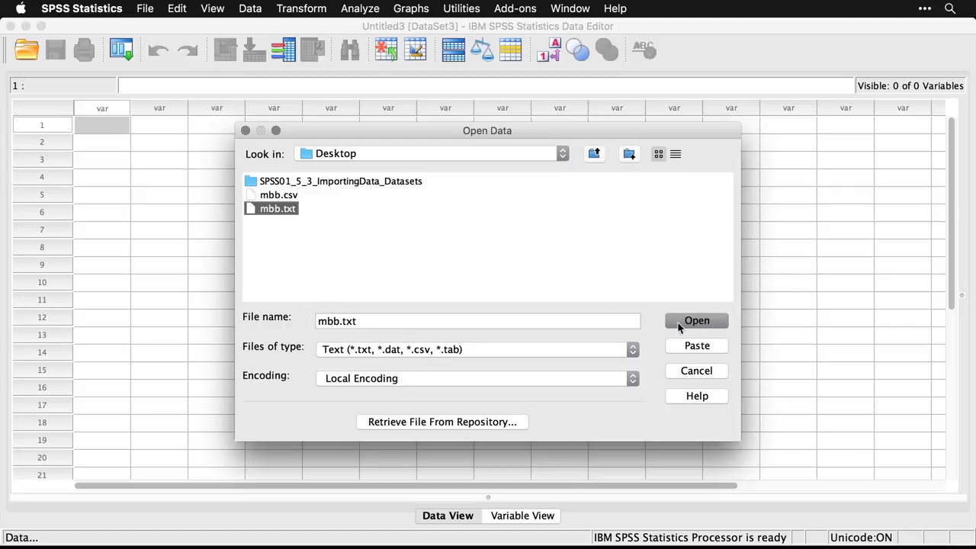
pyautogui.click(696, 321)
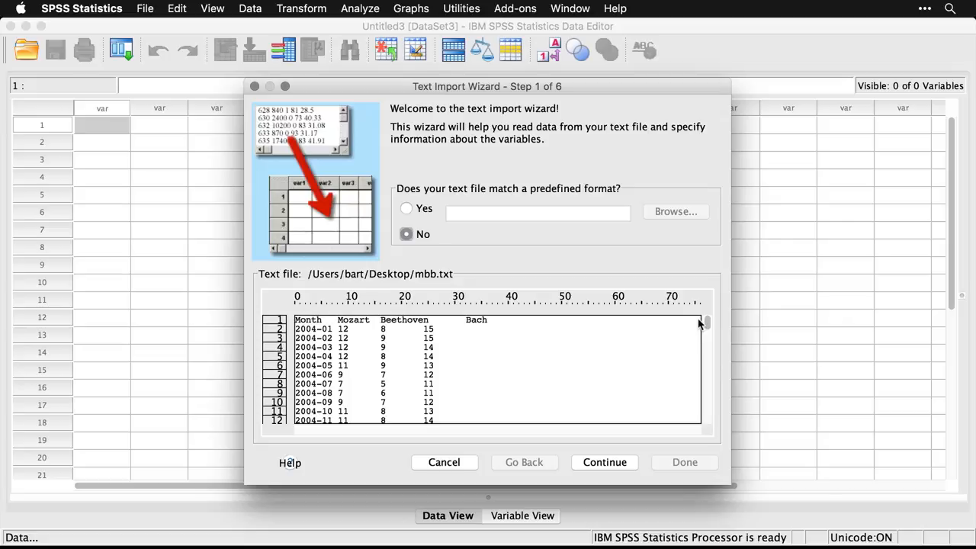
pyautogui.moveTo(644, 286)
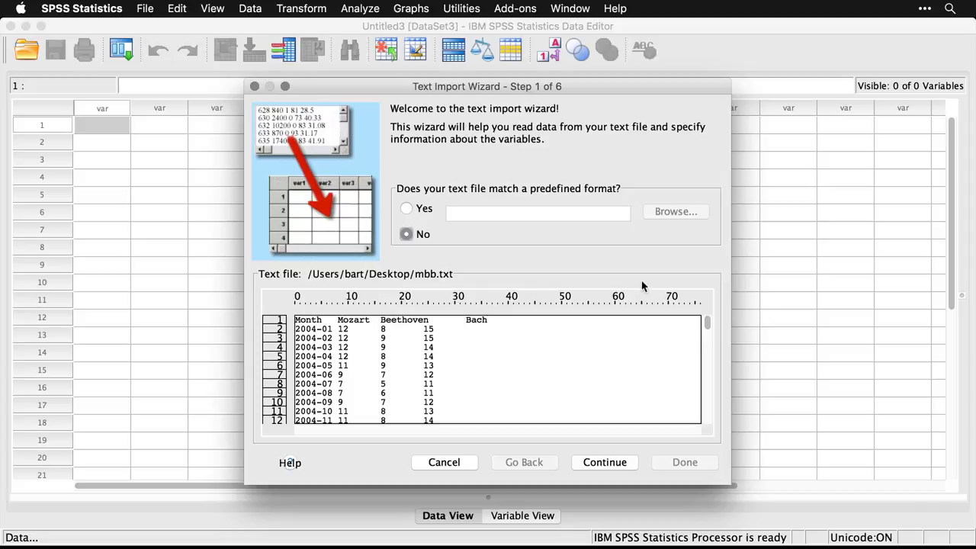
pyautogui.moveTo(635, 448)
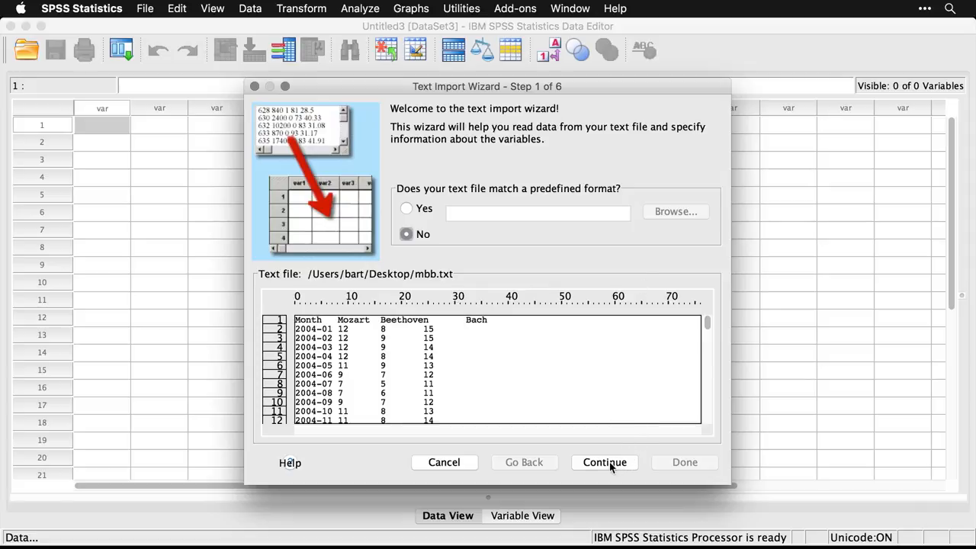
# Keep Delimited format and mark variable names as included in the first line.
pyautogui.click(604, 462)
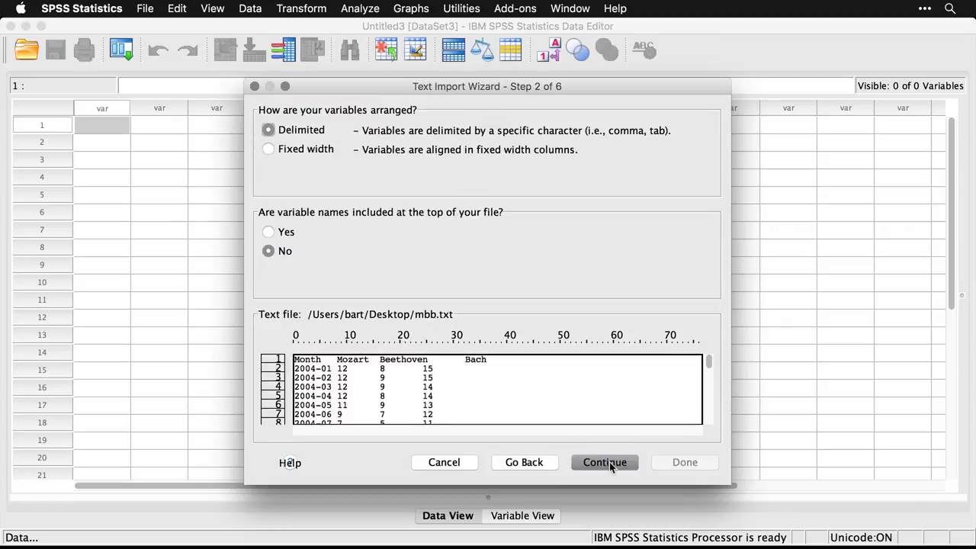
pyautogui.moveTo(393, 199)
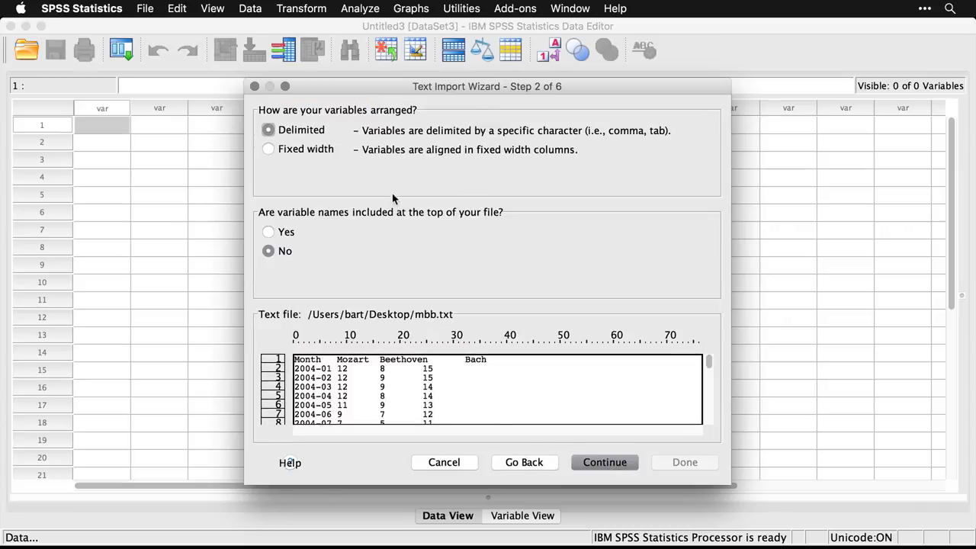
pyautogui.moveTo(403, 192)
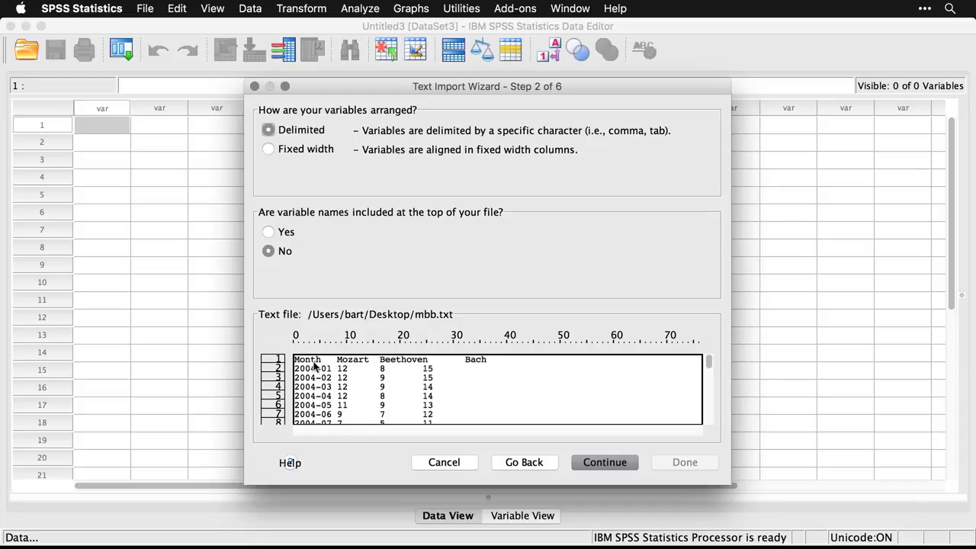
pyautogui.moveTo(446, 368)
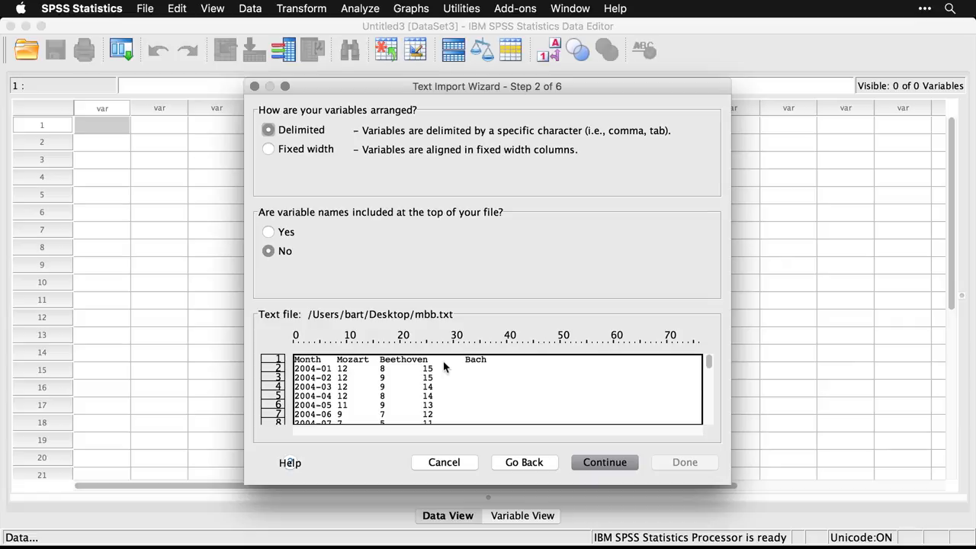
pyautogui.click(267, 232)
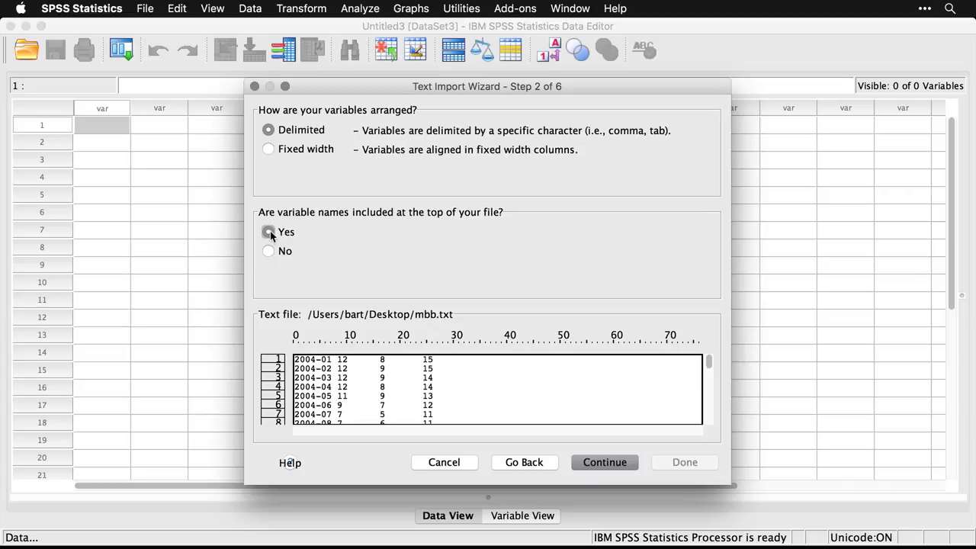
pyautogui.click(267, 232)
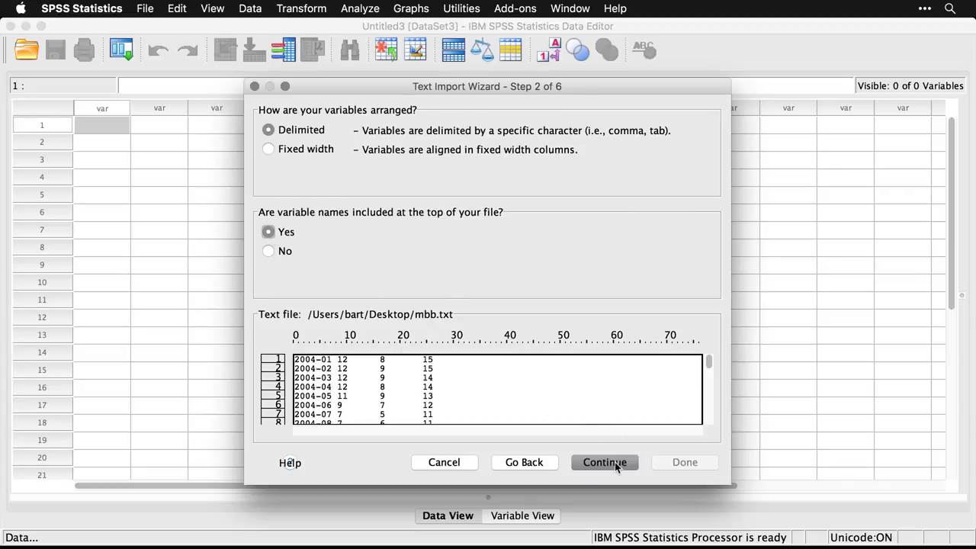
pyautogui.click(604, 462)
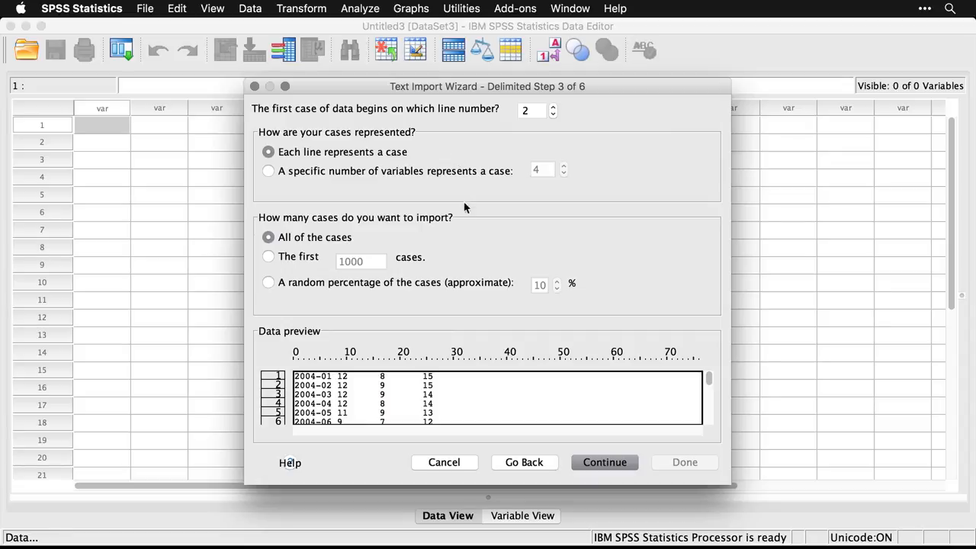
pyautogui.moveTo(565, 345)
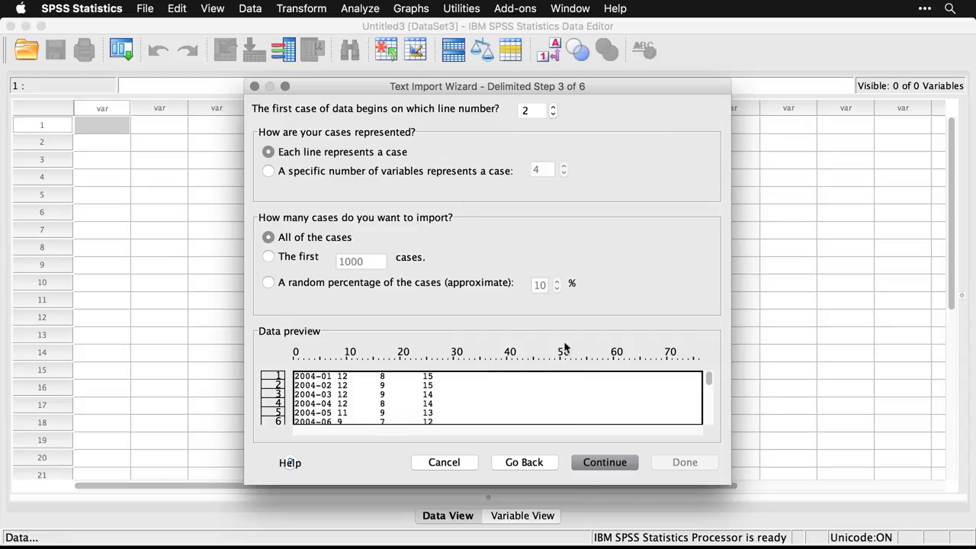
pyautogui.moveTo(586, 285)
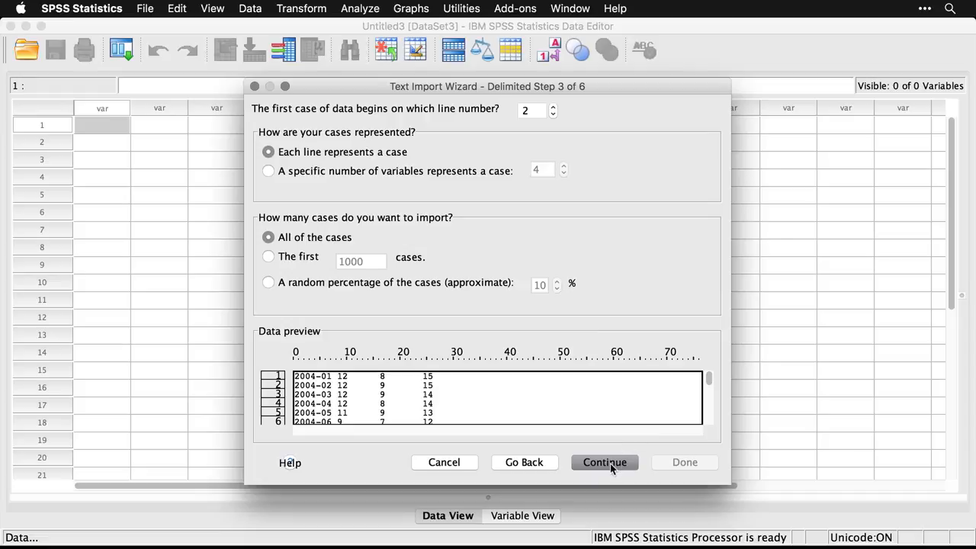
# Accept data from line 2, all cases, and the Tab delimiter.
pyautogui.click(604, 462)
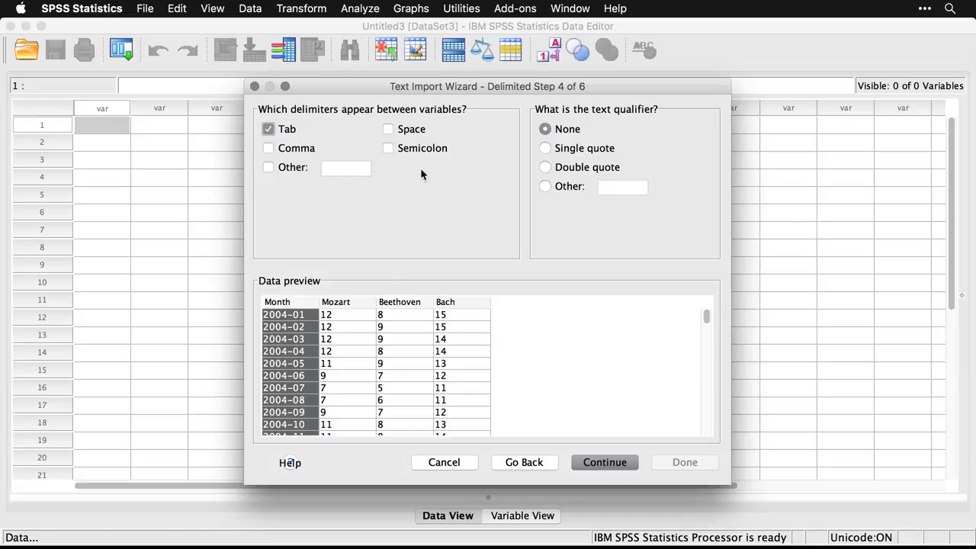
pyautogui.moveTo(637, 139)
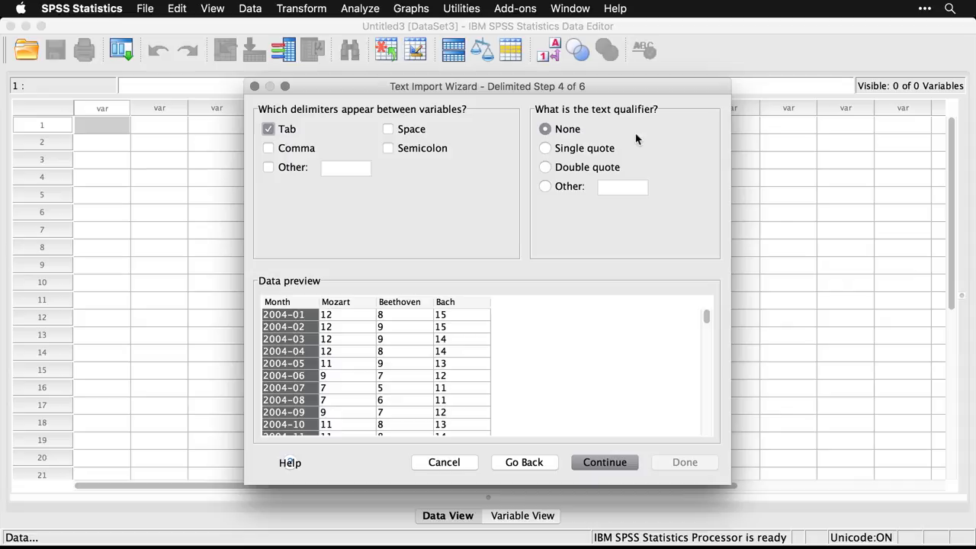
pyautogui.moveTo(547, 429)
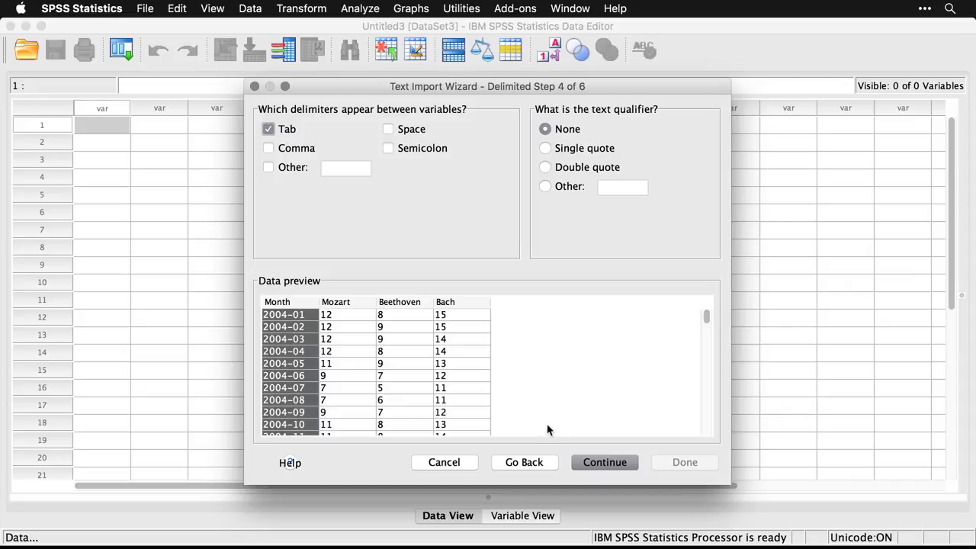
pyautogui.click(604, 462)
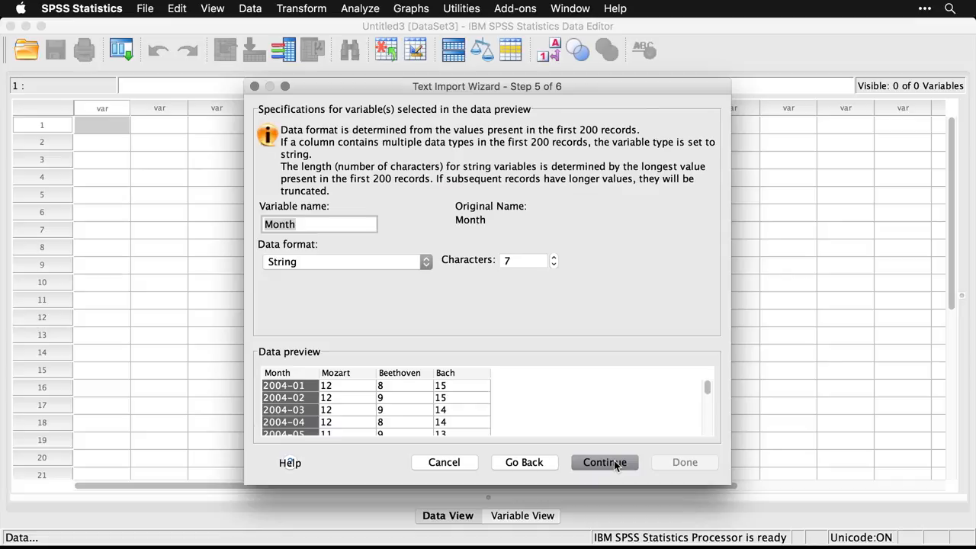
pyautogui.moveTo(421, 392)
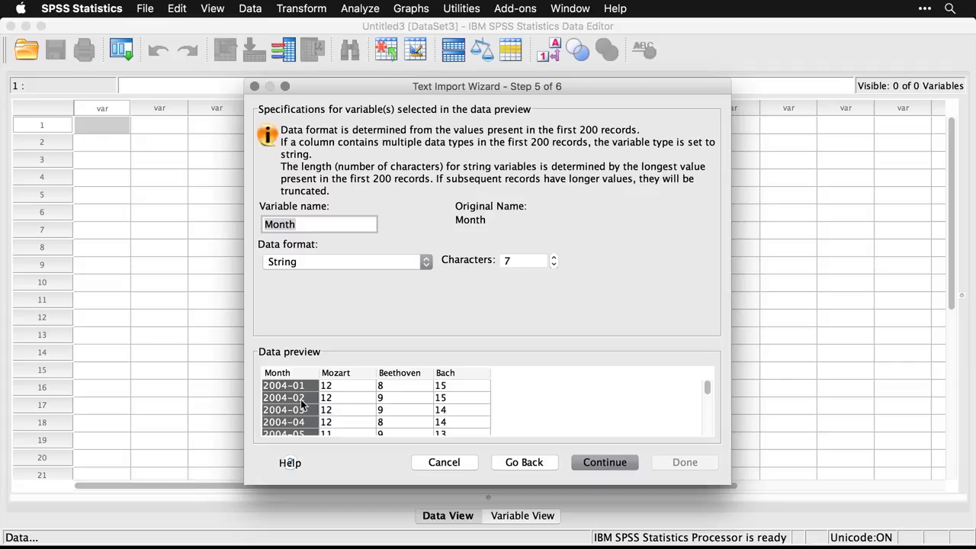
pyautogui.moveTo(523, 434)
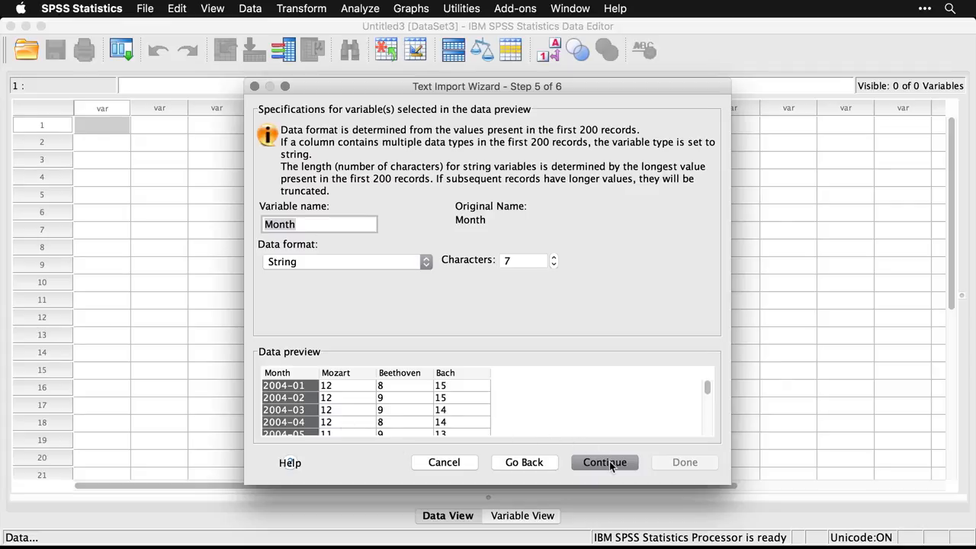
# Accept the final wizard defaults, finish the mbb.txt import and view variable properties.
pyautogui.click(604, 462)
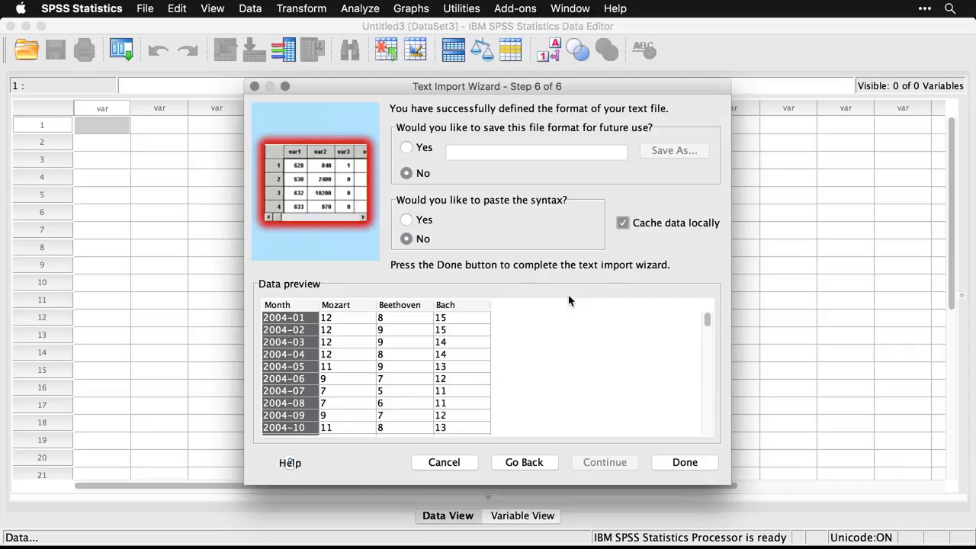
pyautogui.moveTo(576, 165)
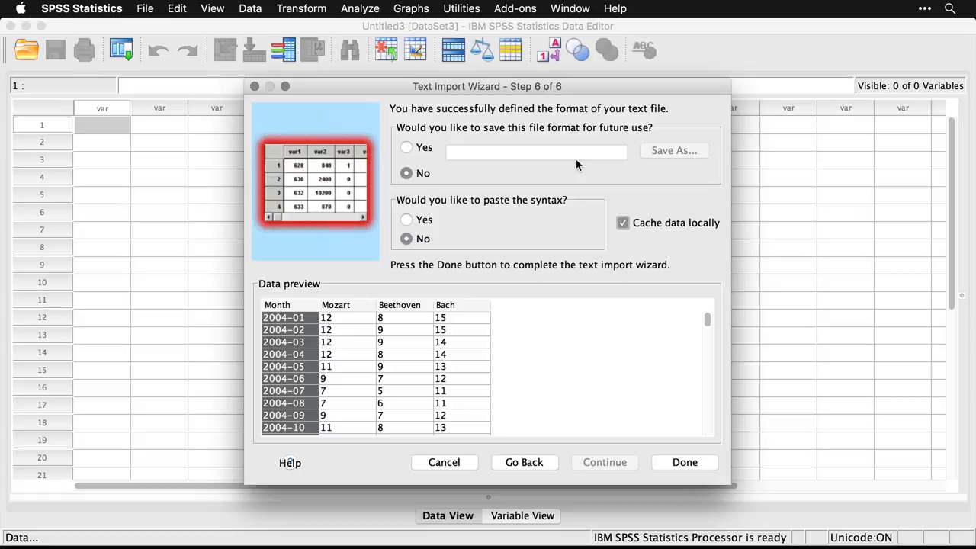
pyautogui.moveTo(446, 232)
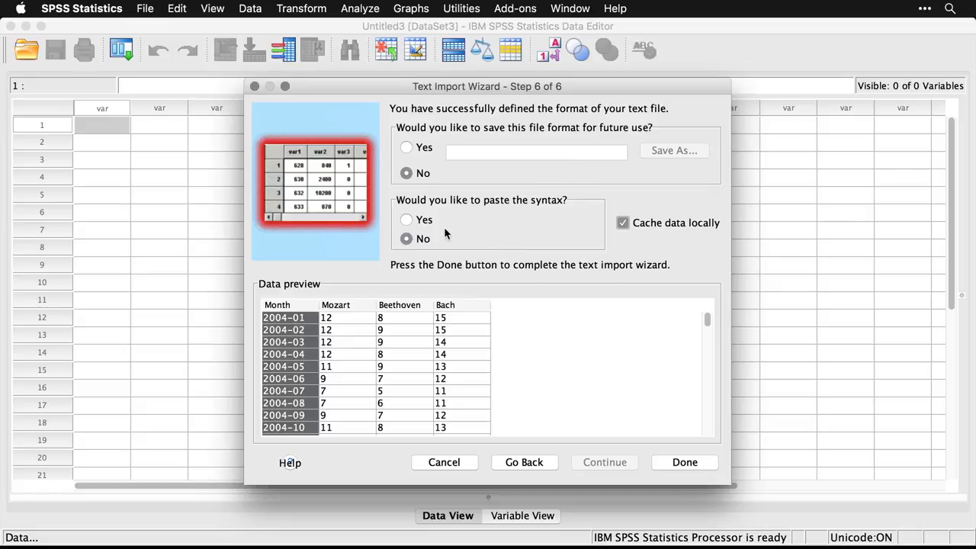
pyautogui.moveTo(510, 298)
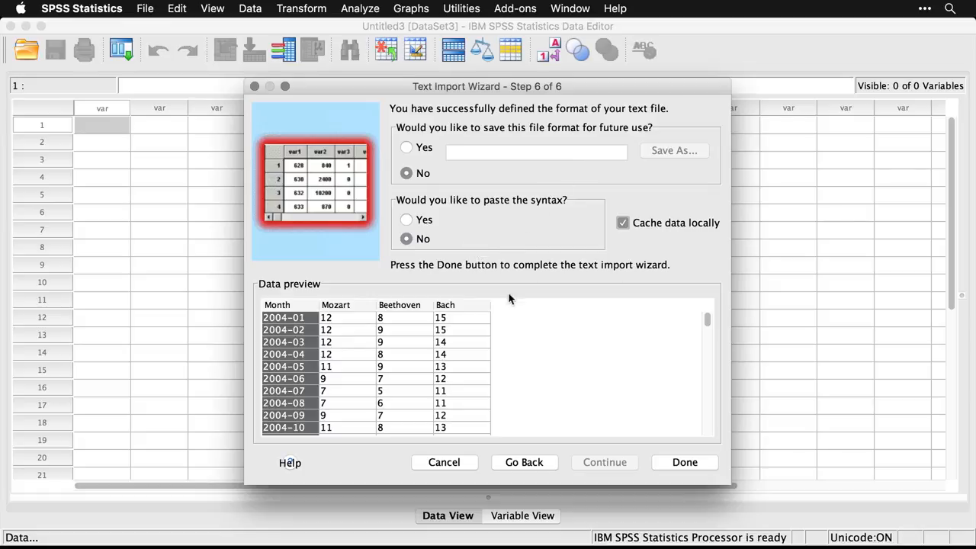
pyautogui.click(685, 462)
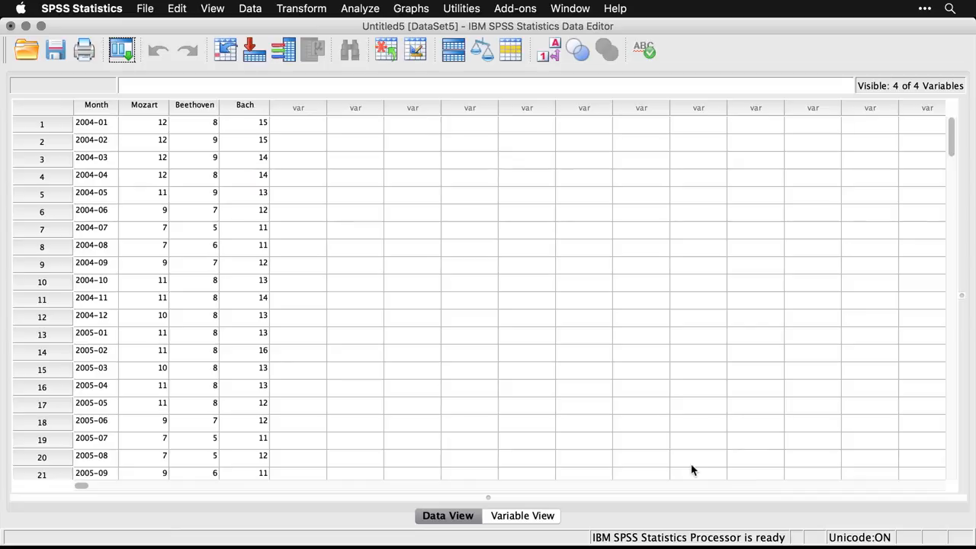
pyautogui.click(521, 516)
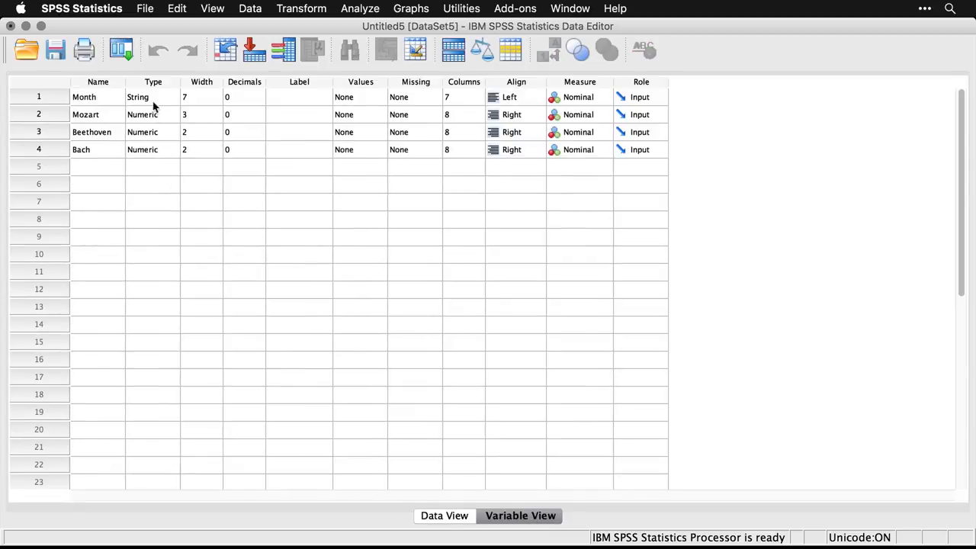
pyautogui.moveTo(172, 149)
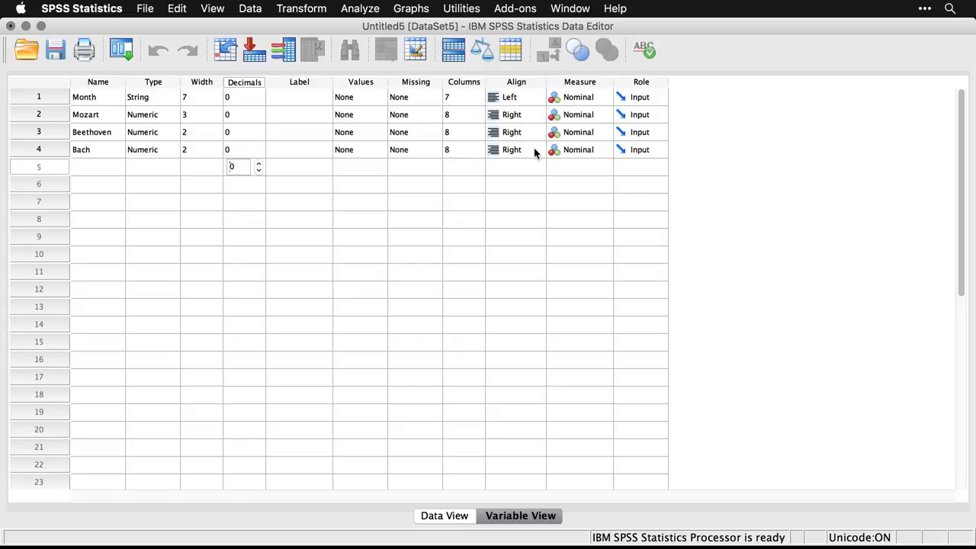
pyautogui.moveTo(573, 145)
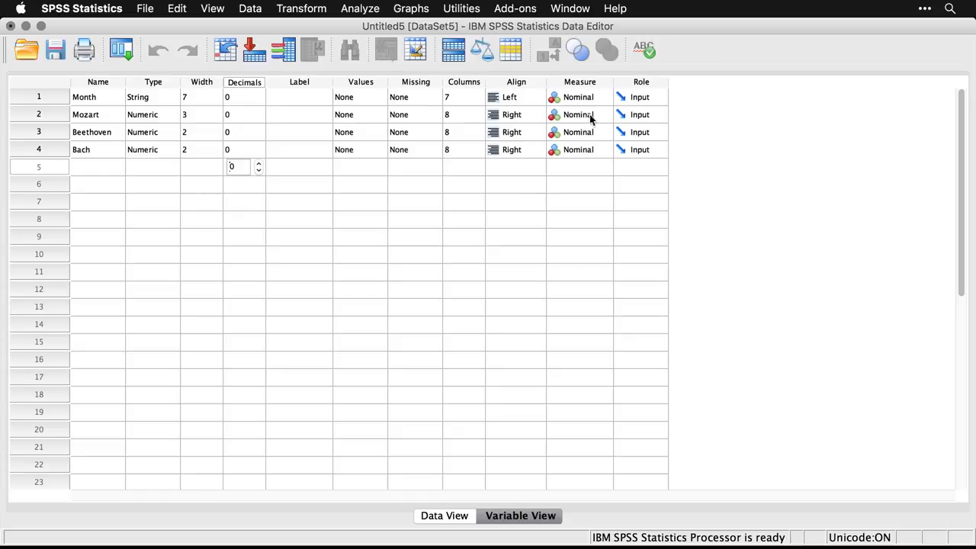
# Change the Measure column for Mozart, Beethoven and Bach from Nominal to Scale.
pyautogui.click(591, 114)
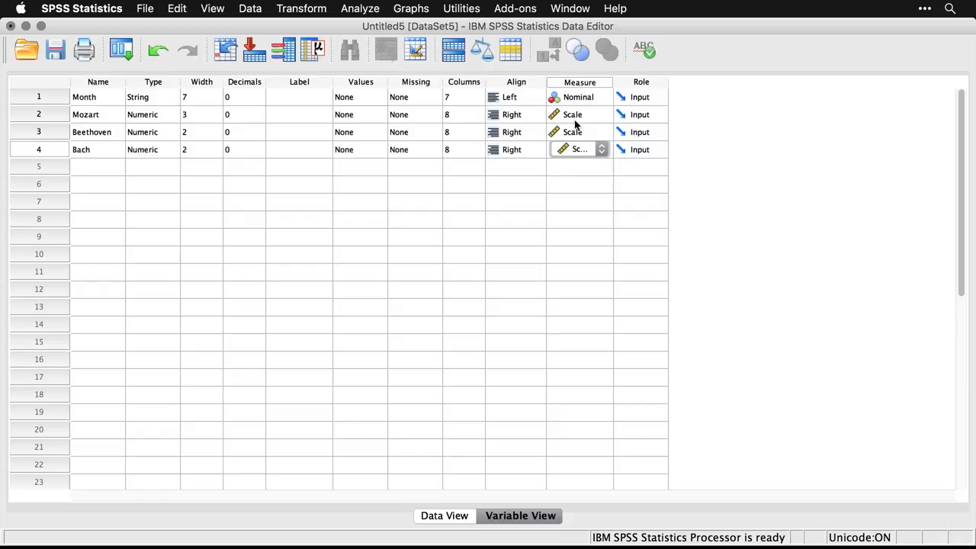
pyautogui.moveTo(542, 175)
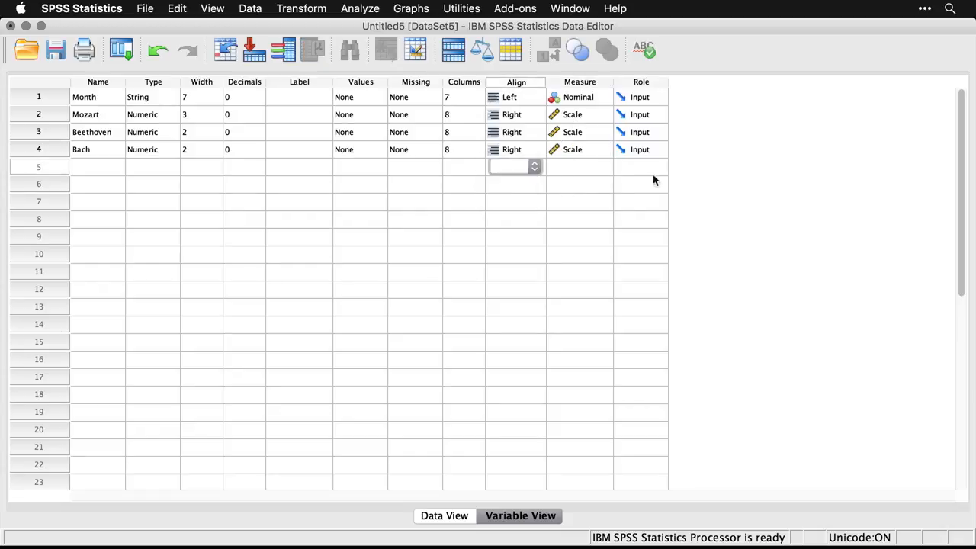
pyautogui.click(578, 167)
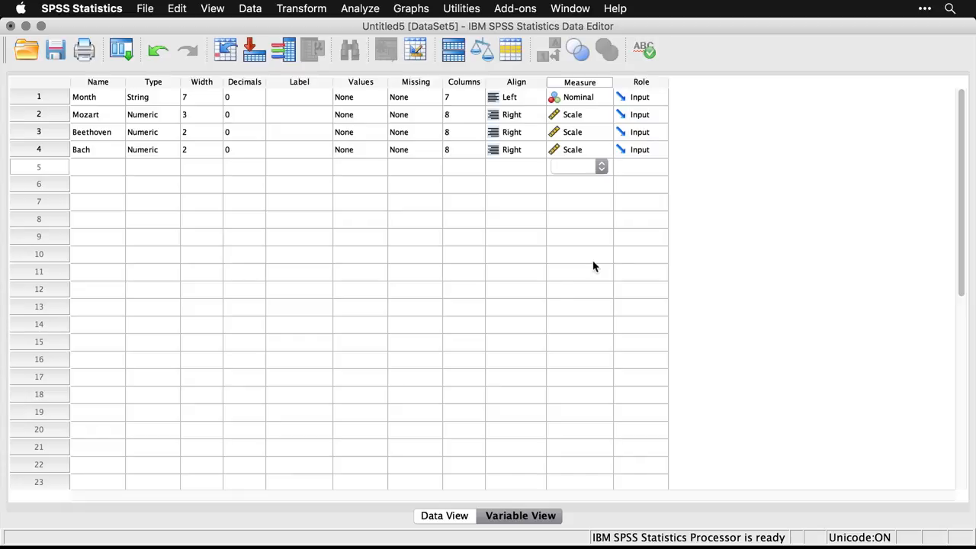
pyautogui.click(446, 516)
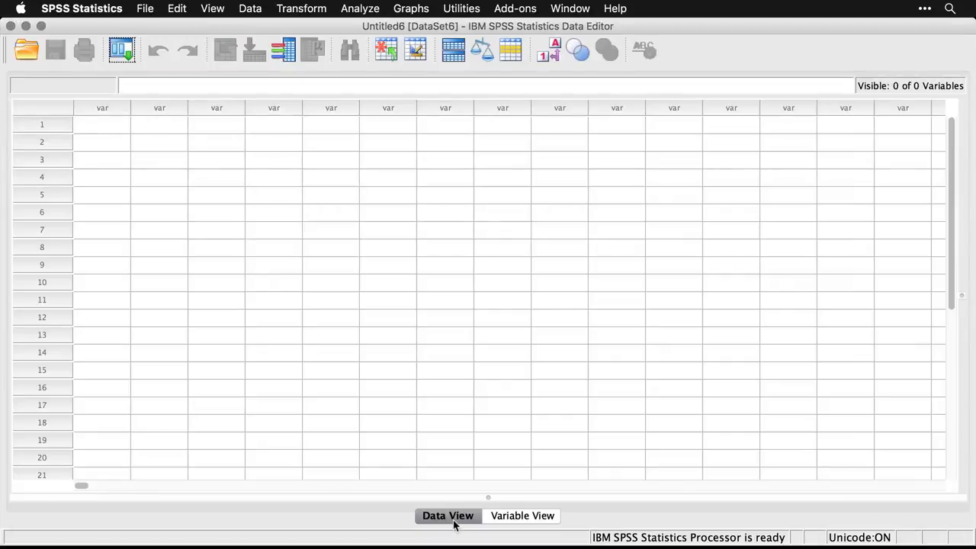
# Open mbb.csv from the Desktop with Files of type set to Text.
pyautogui.click(145, 8)
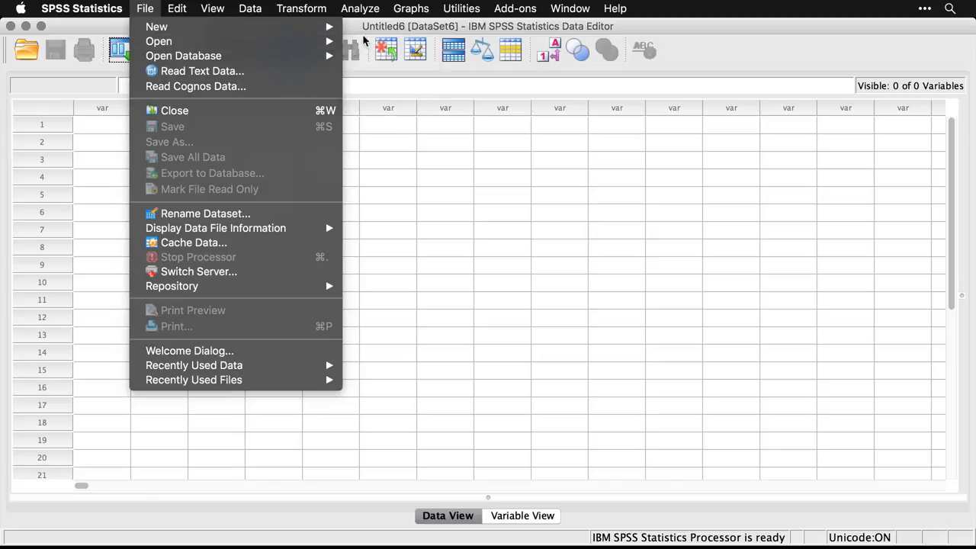
pyautogui.click(159, 41)
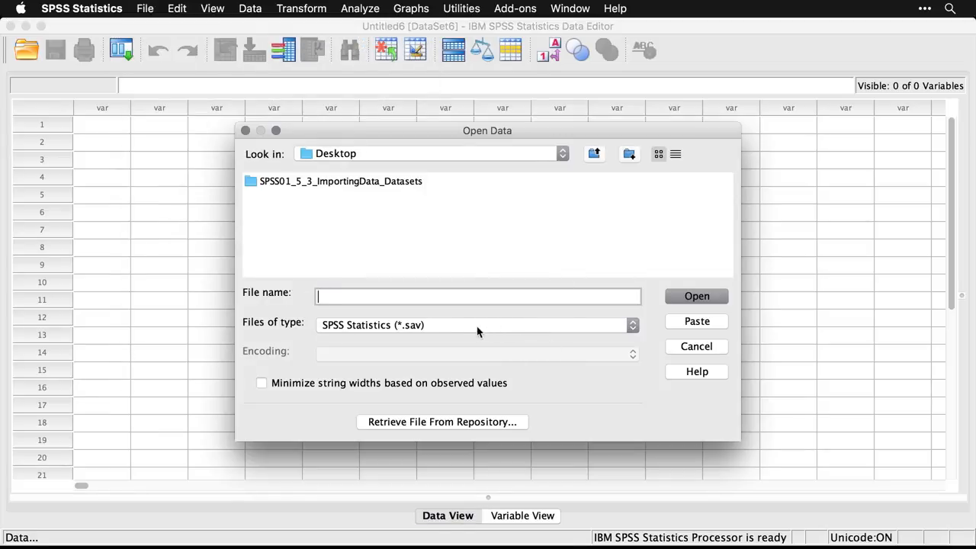
pyautogui.click(476, 325)
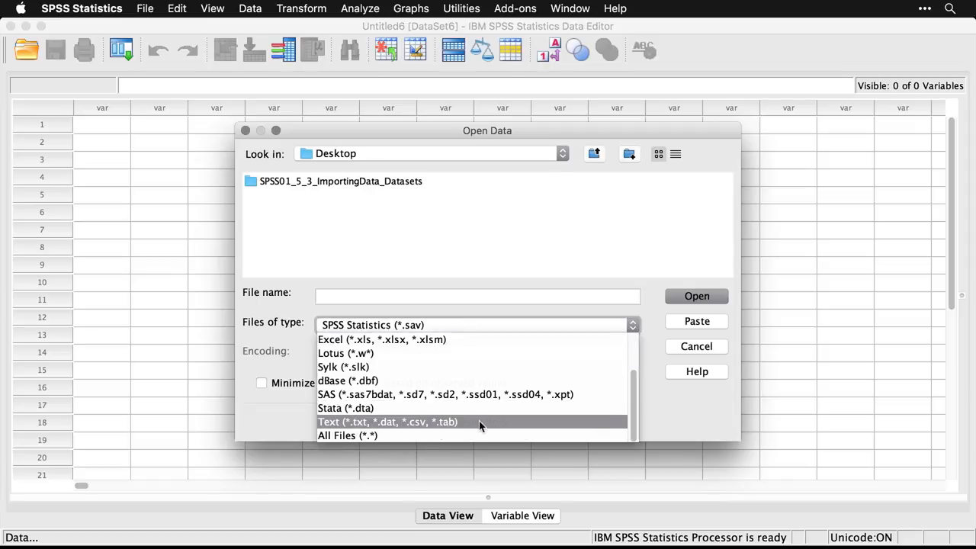
pyautogui.click(393, 422)
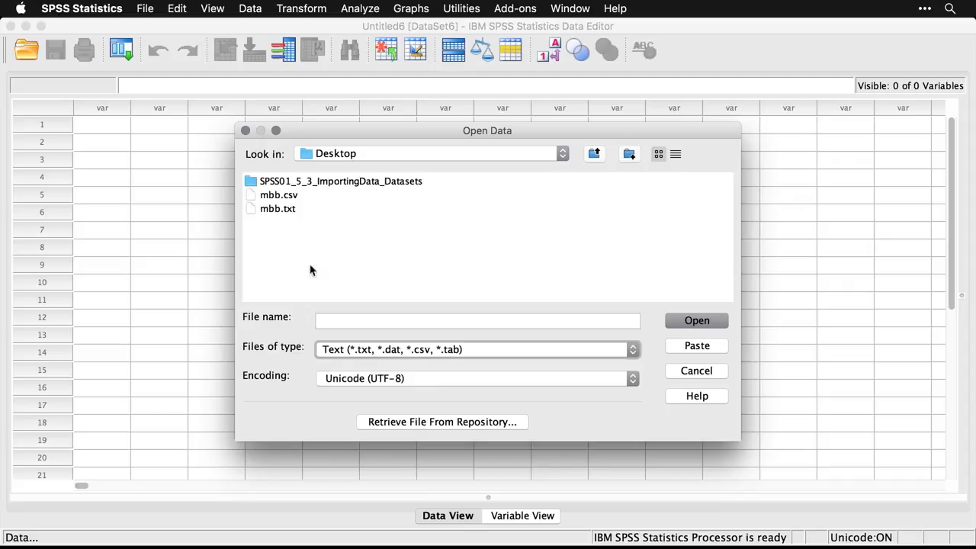
pyautogui.moveTo(275, 217)
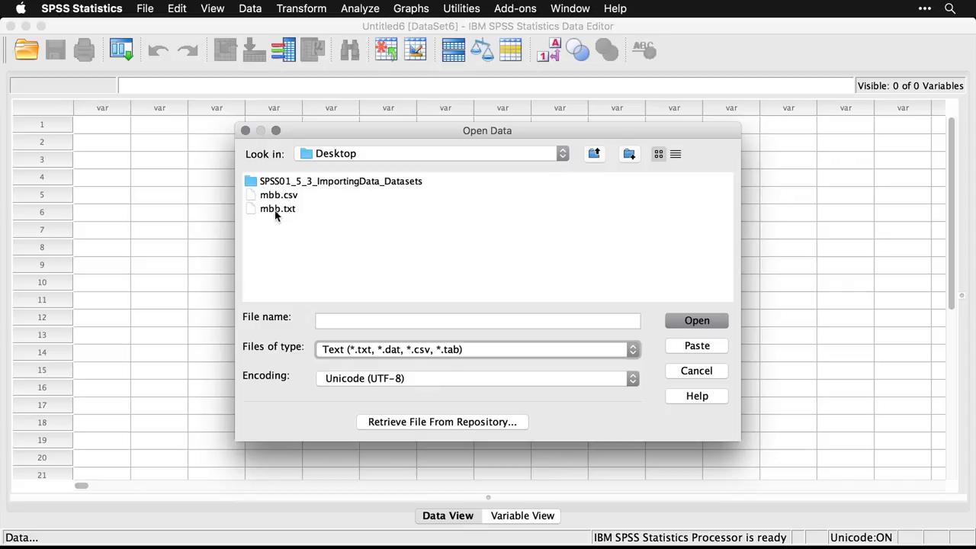
pyautogui.moveTo(277, 198)
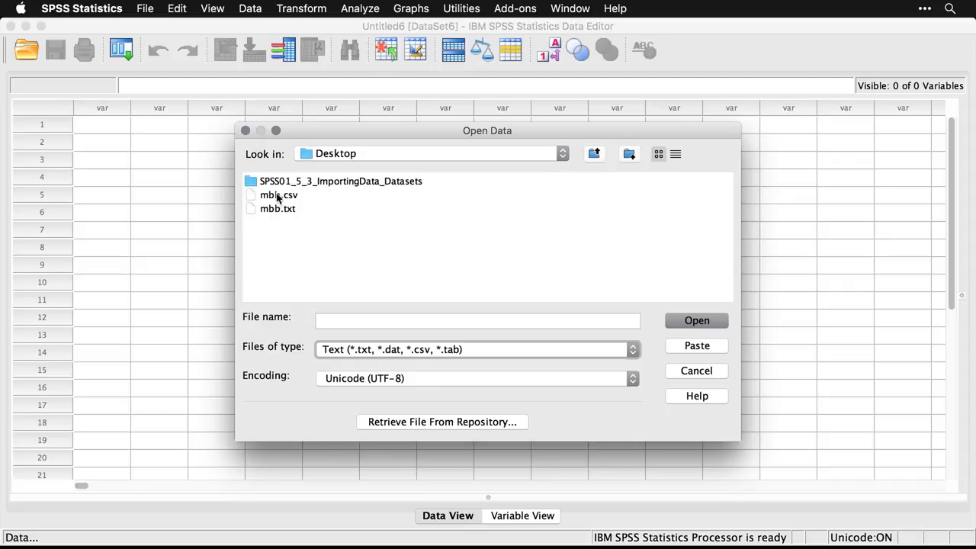
pyautogui.click(274, 195)
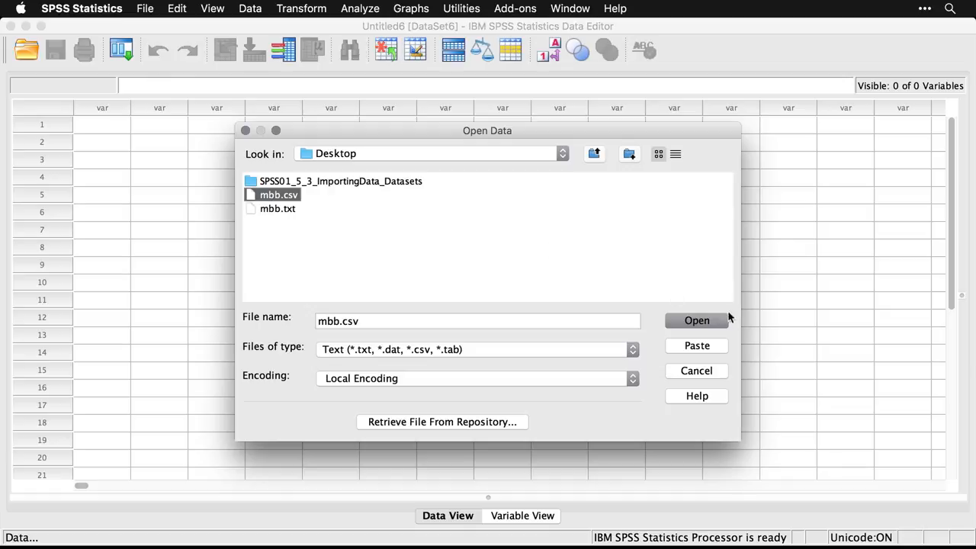
pyautogui.click(696, 320)
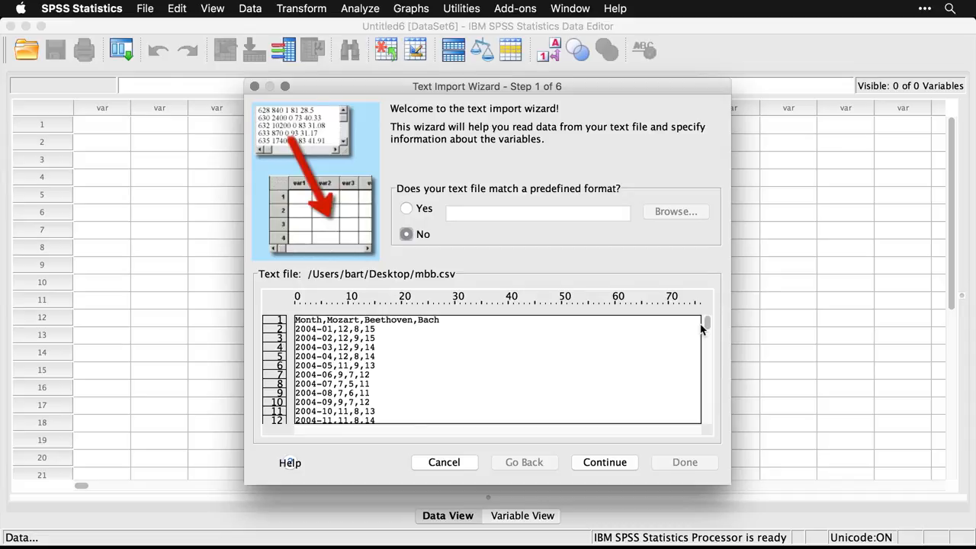
# Import mbb.csv with first-line variable names, comma delimiters and default formats.
pyautogui.click(603, 462)
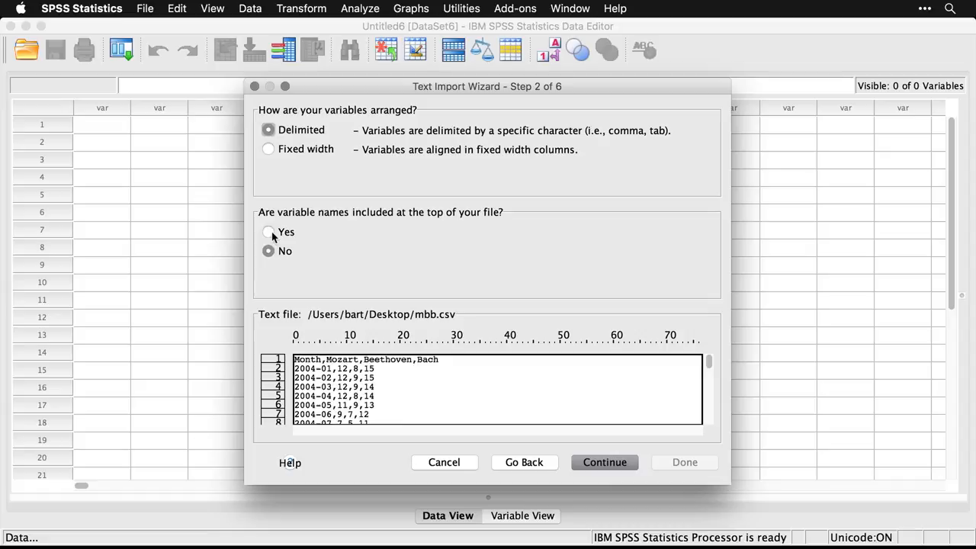
pyautogui.click(267, 231)
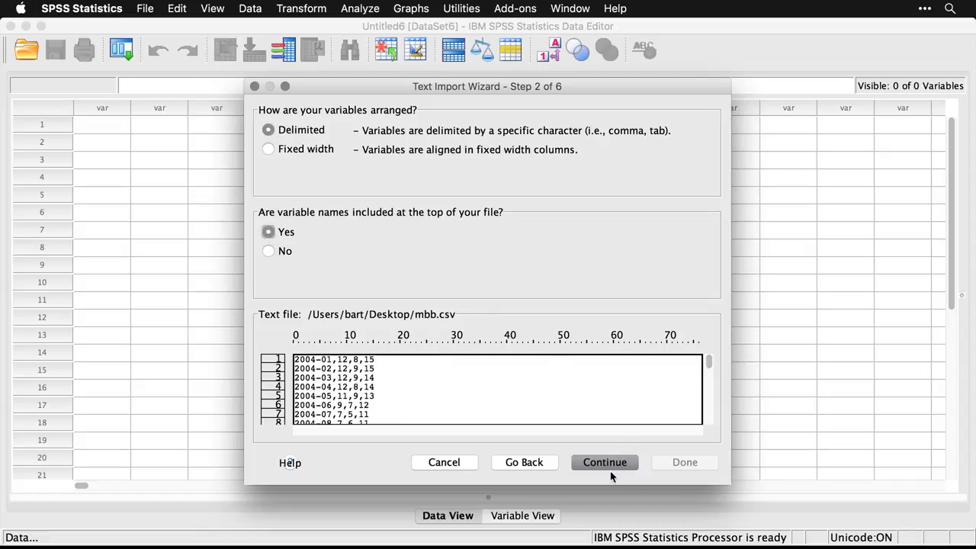
pyautogui.click(604, 462)
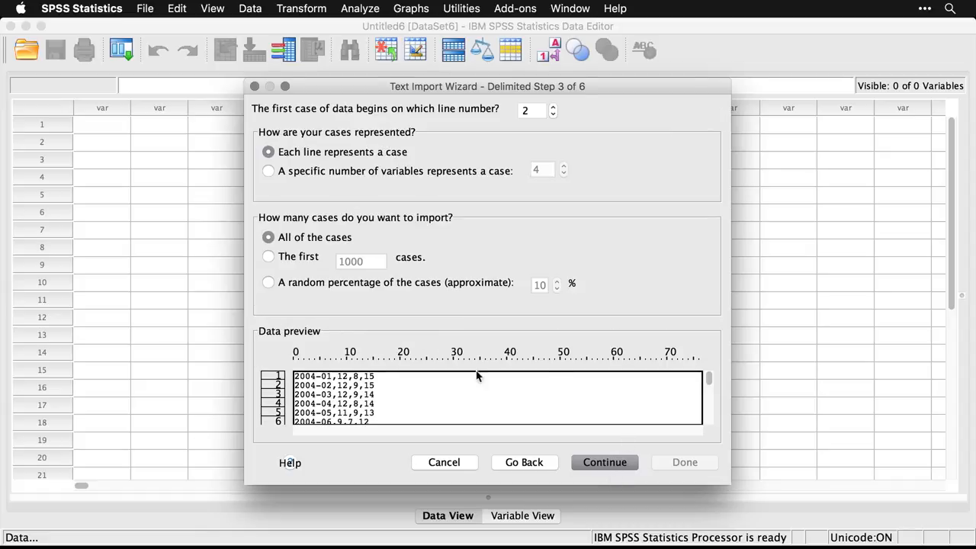
pyautogui.moveTo(623, 450)
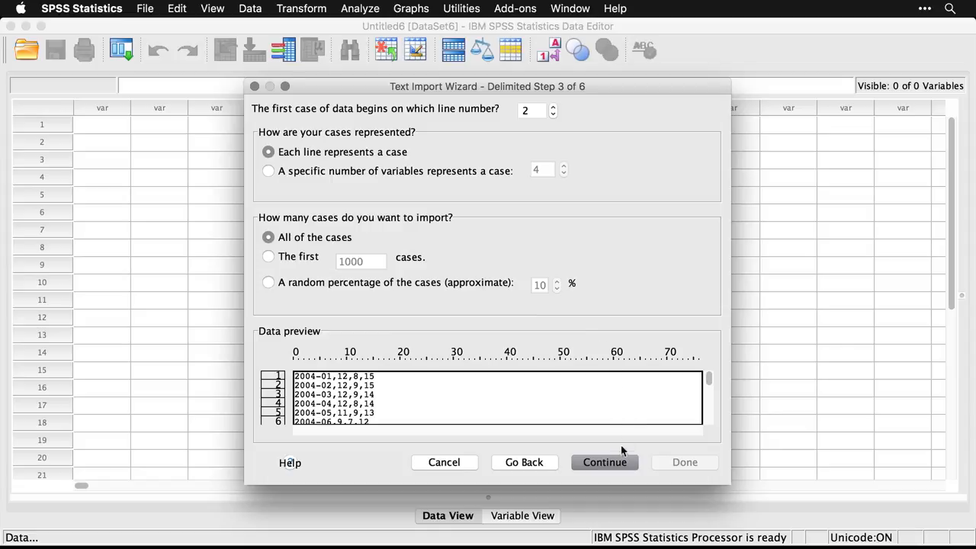
pyautogui.click(604, 462)
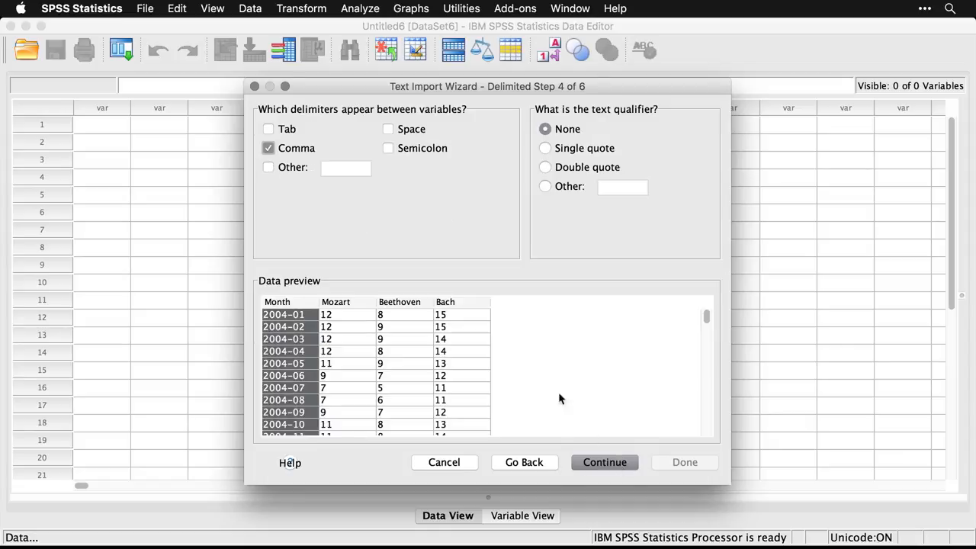
pyautogui.moveTo(356, 168)
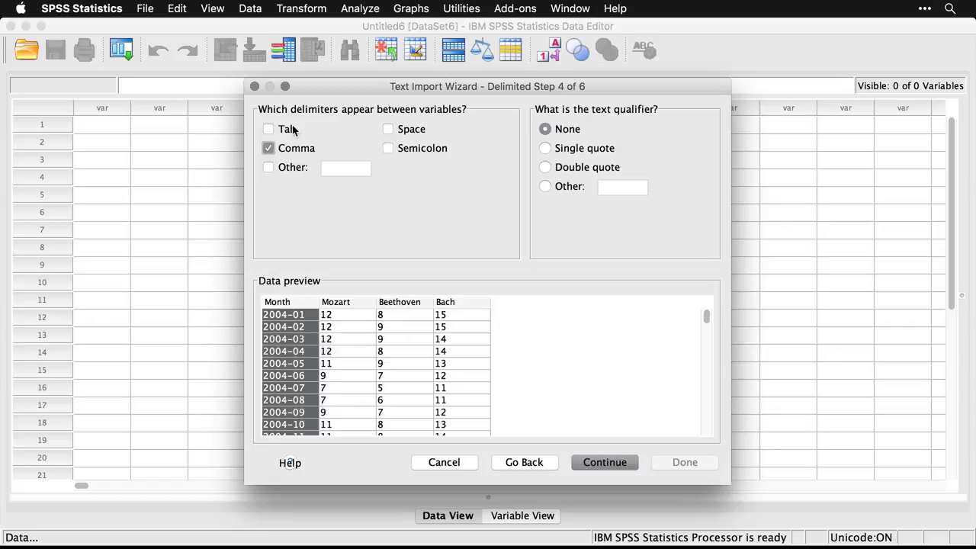
pyautogui.moveTo(335, 160)
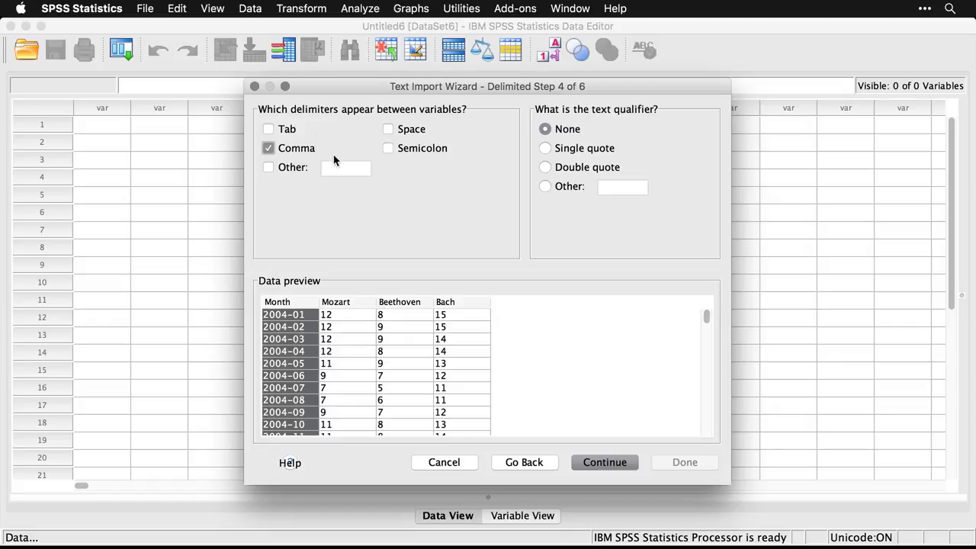
pyautogui.moveTo(307, 159)
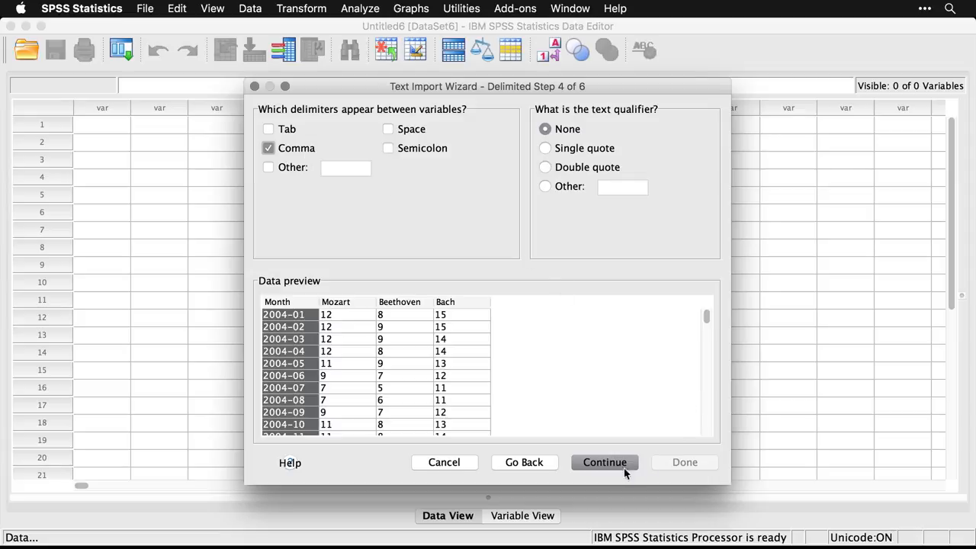
pyautogui.click(605, 462)
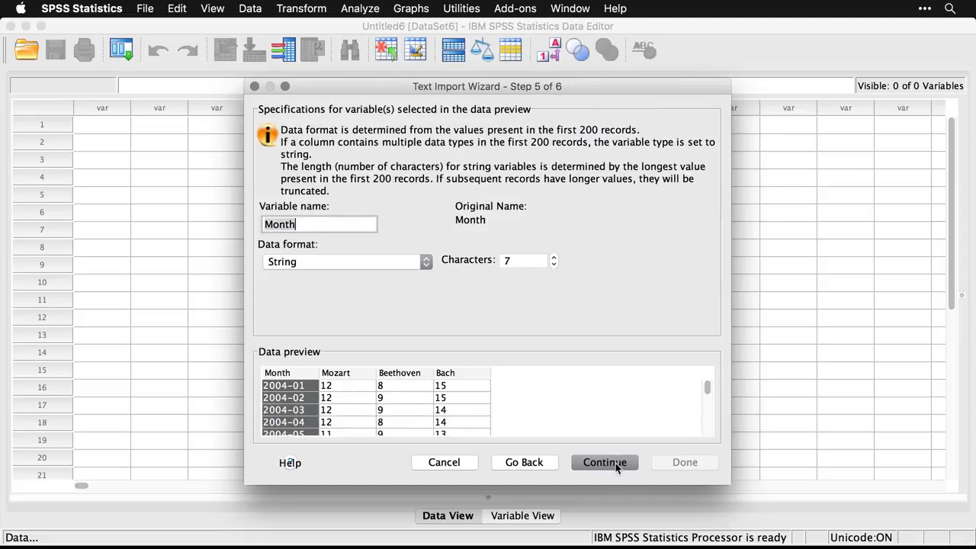
pyautogui.moveTo(550, 357)
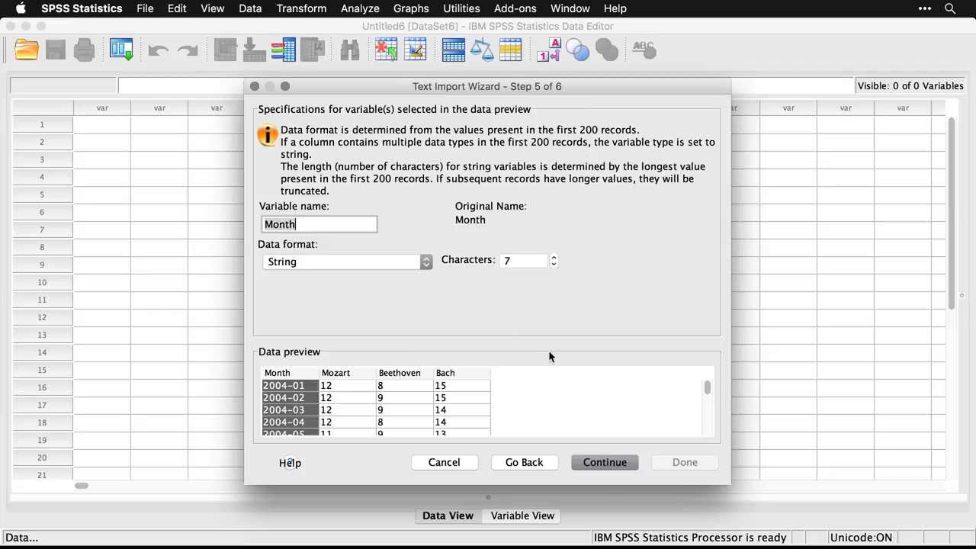
pyautogui.click(605, 462)
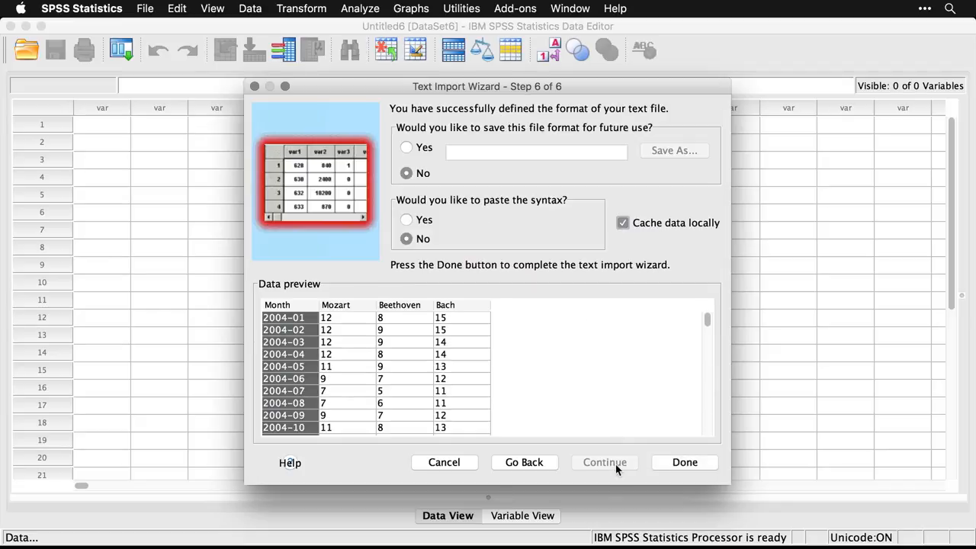
pyautogui.click(685, 462)
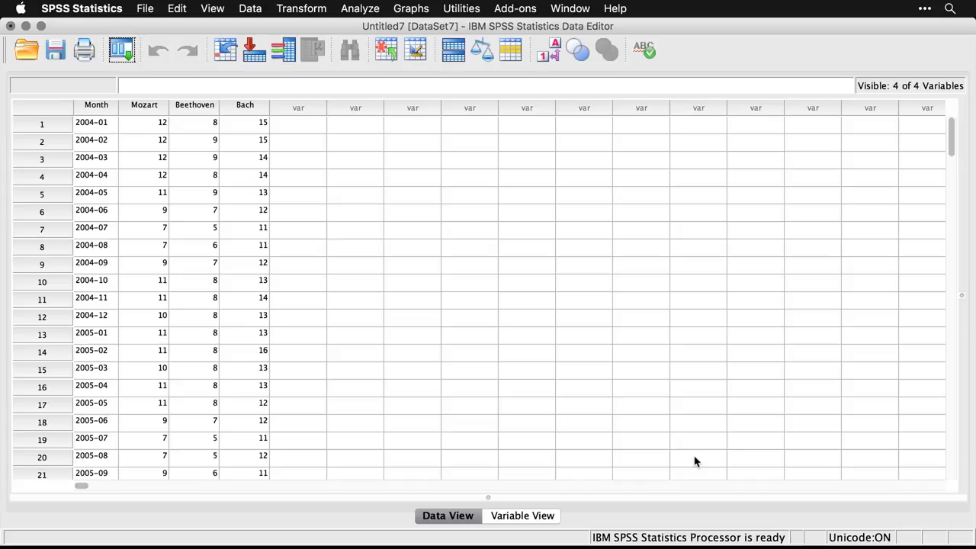
# In Variable View, set the Mozart, Beethoven and Bach measures to Scale.
pyautogui.click(521, 516)
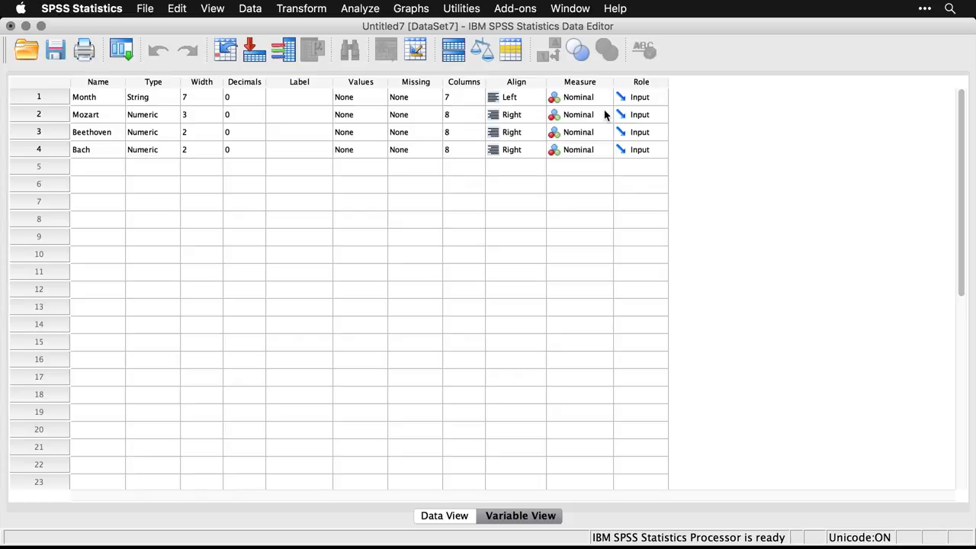
pyautogui.click(579, 115)
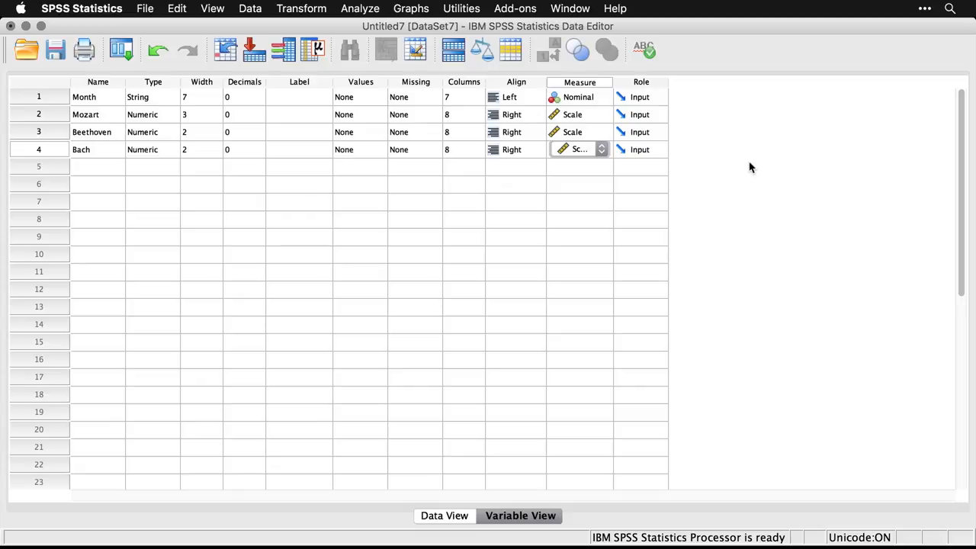
pyautogui.moveTo(153, 24)
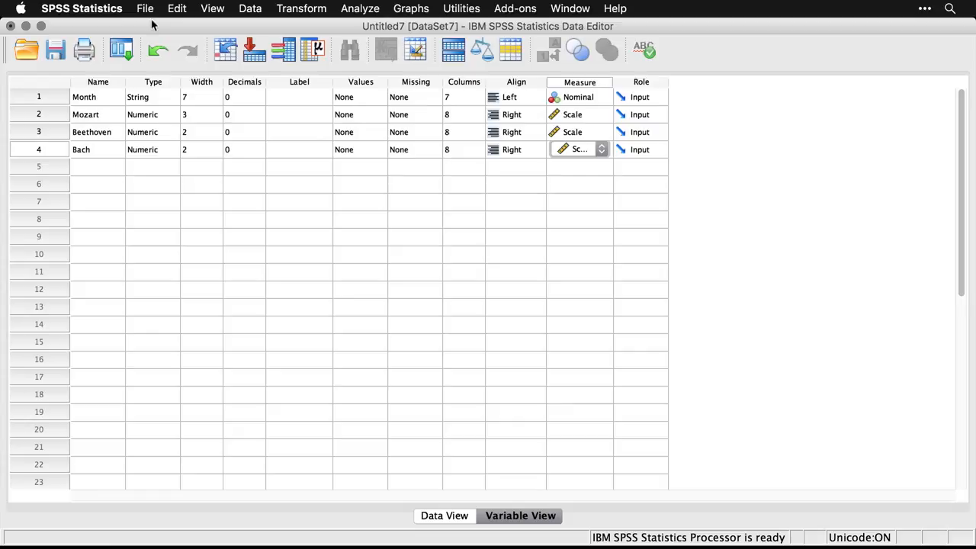
# Open mbb.xlsx from the Desktop with Files of type set to Excel.
pyautogui.click(145, 8)
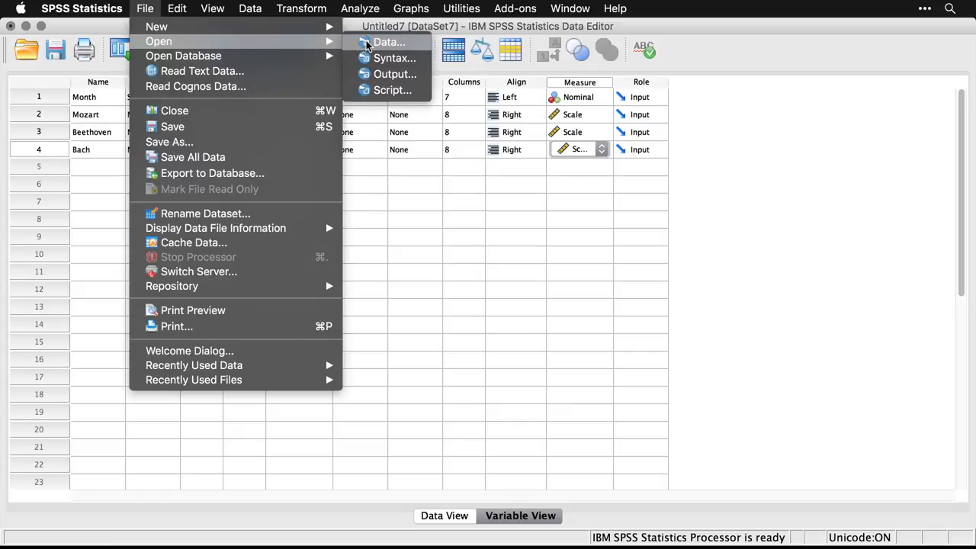
pyautogui.click(386, 42)
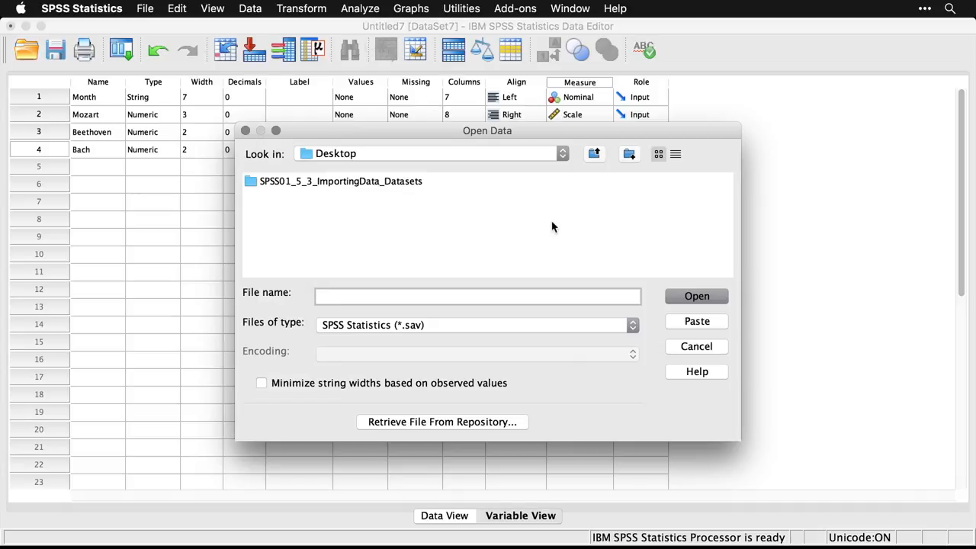
pyautogui.click(476, 325)
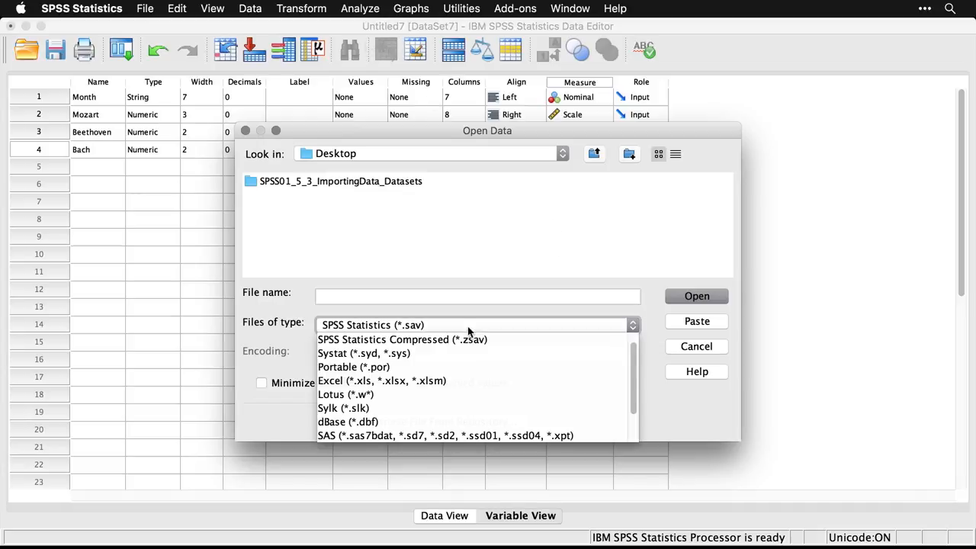
pyautogui.moveTo(491, 380)
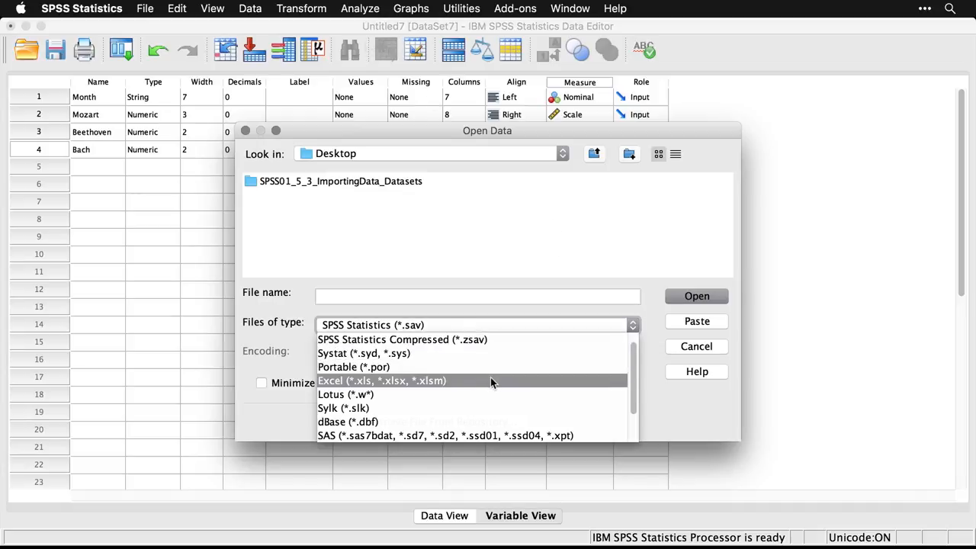
pyautogui.click(383, 380)
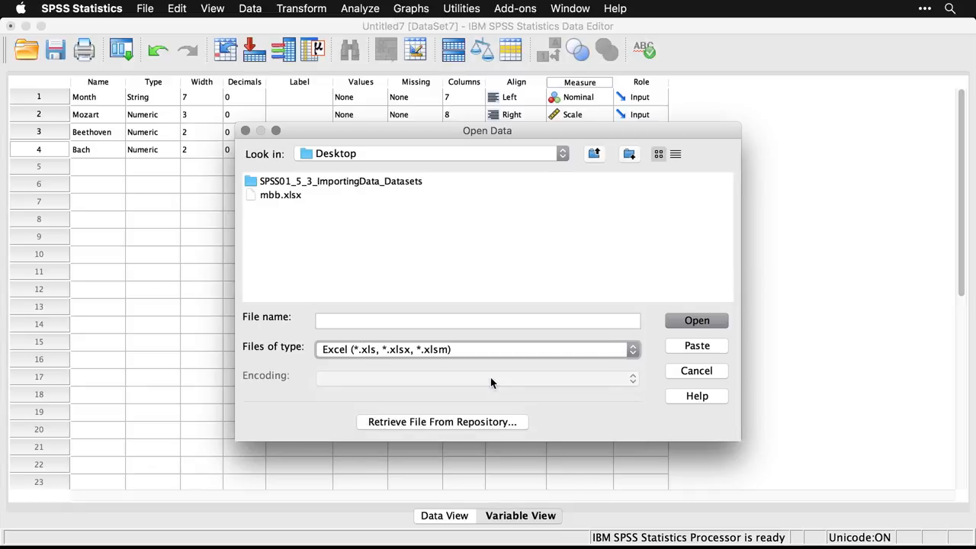
pyautogui.click(280, 194)
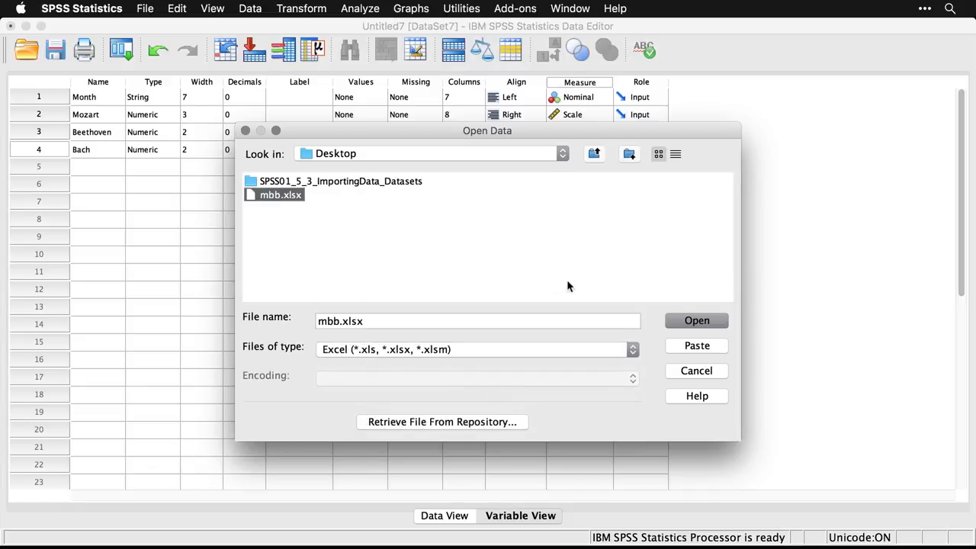
pyautogui.click(696, 320)
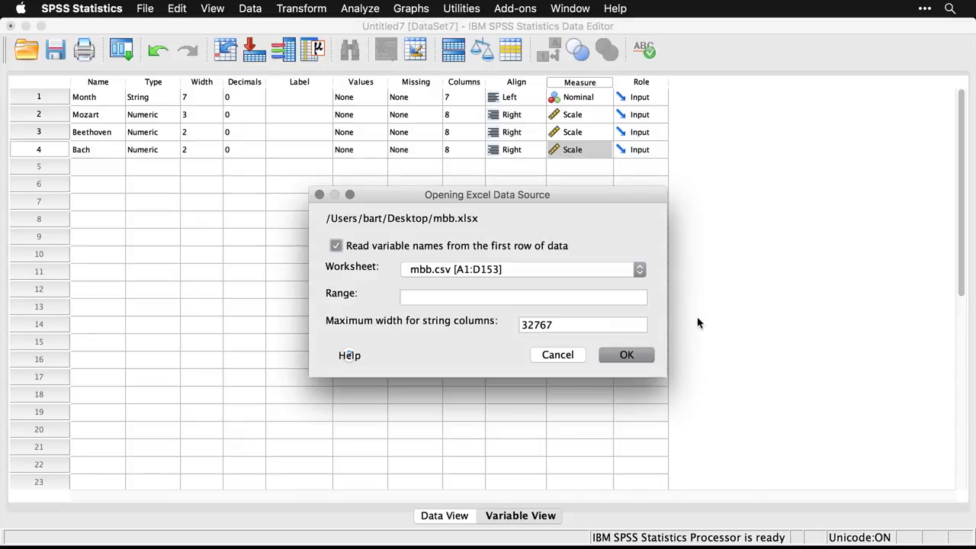
pyautogui.moveTo(463, 210)
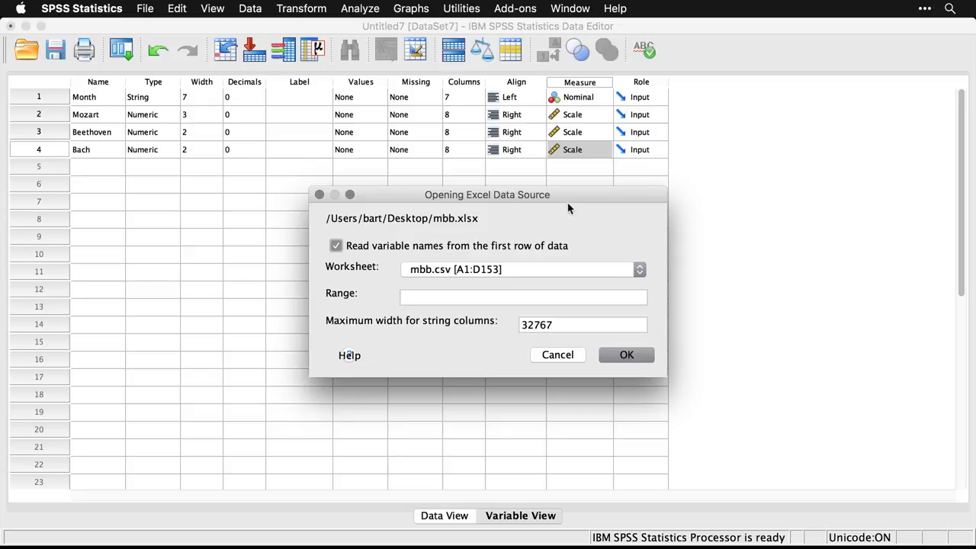
pyautogui.moveTo(420, 264)
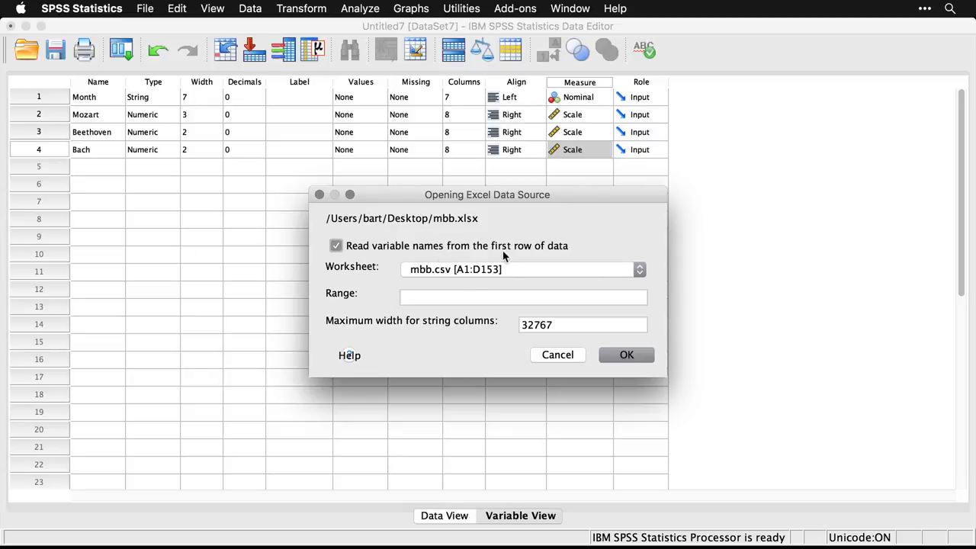
pyautogui.moveTo(492, 288)
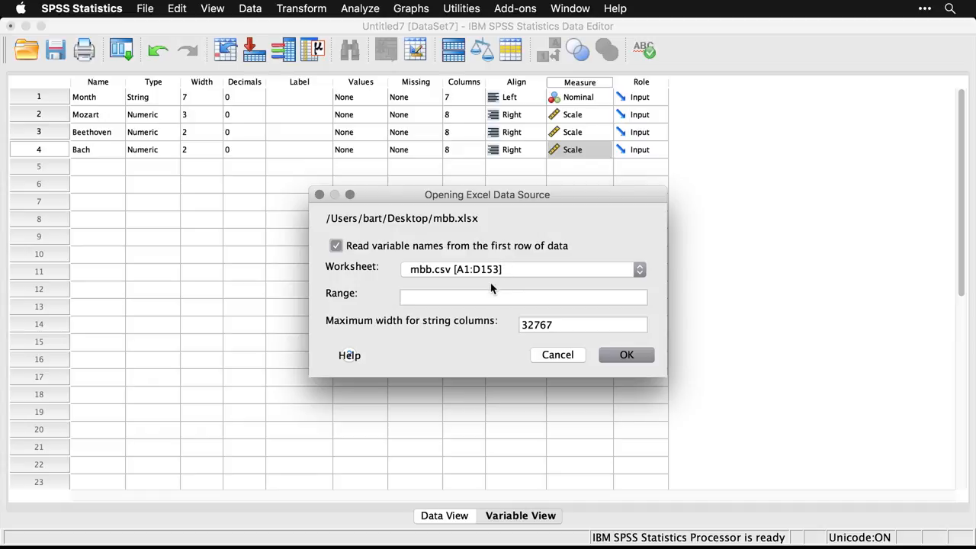
pyautogui.moveTo(467, 342)
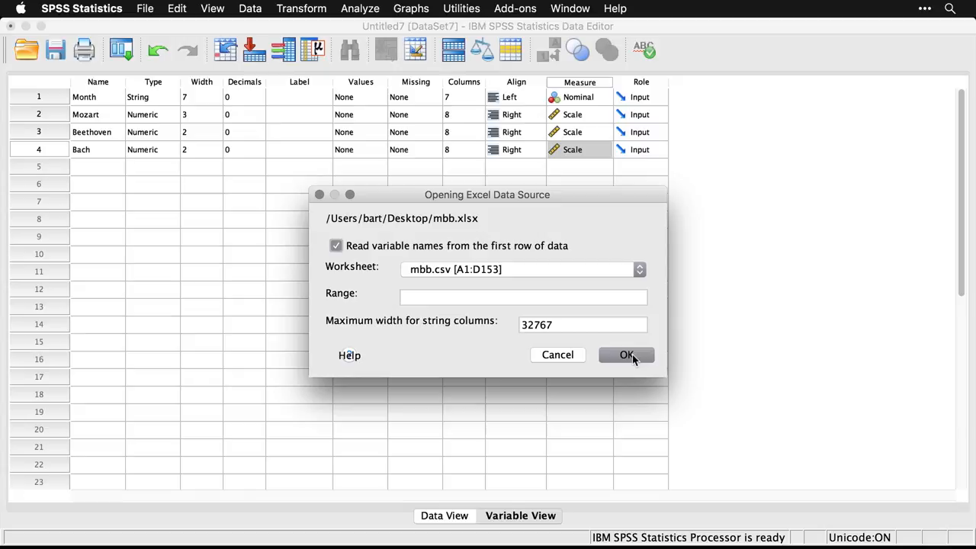
# Import the mbb.csv worksheet, keeping variable names from the first row.
pyautogui.click(626, 355)
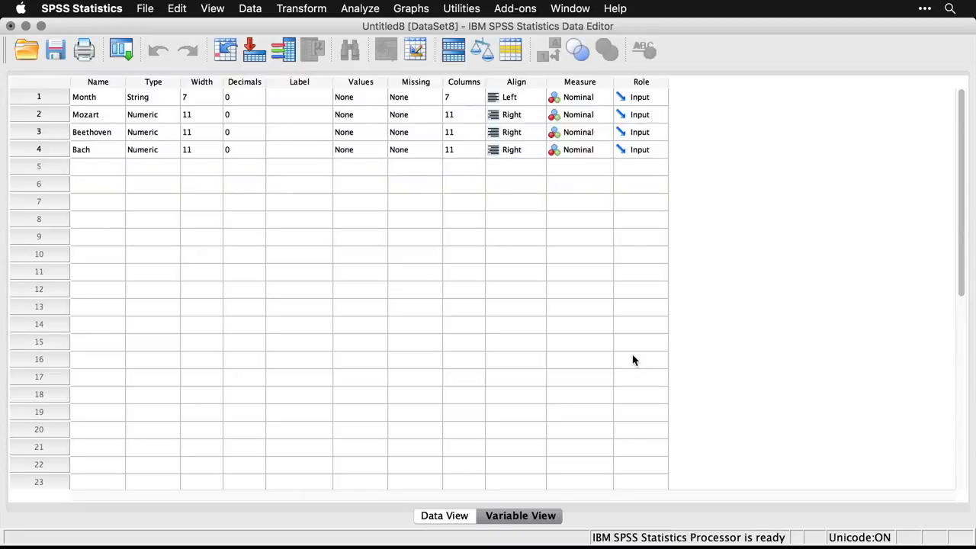
# Check the imported values in Data View, then return to Variable View.
pyautogui.click(445, 515)
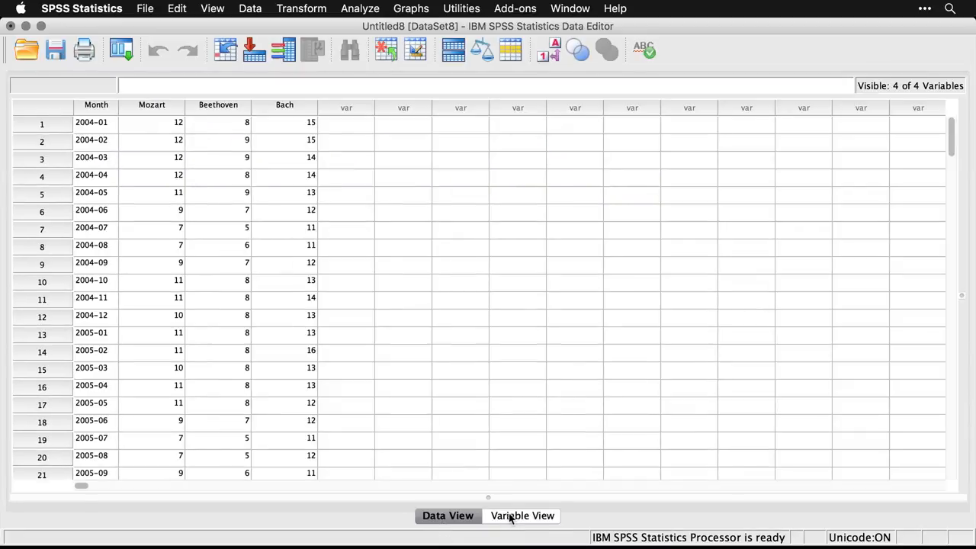
pyautogui.click(520, 516)
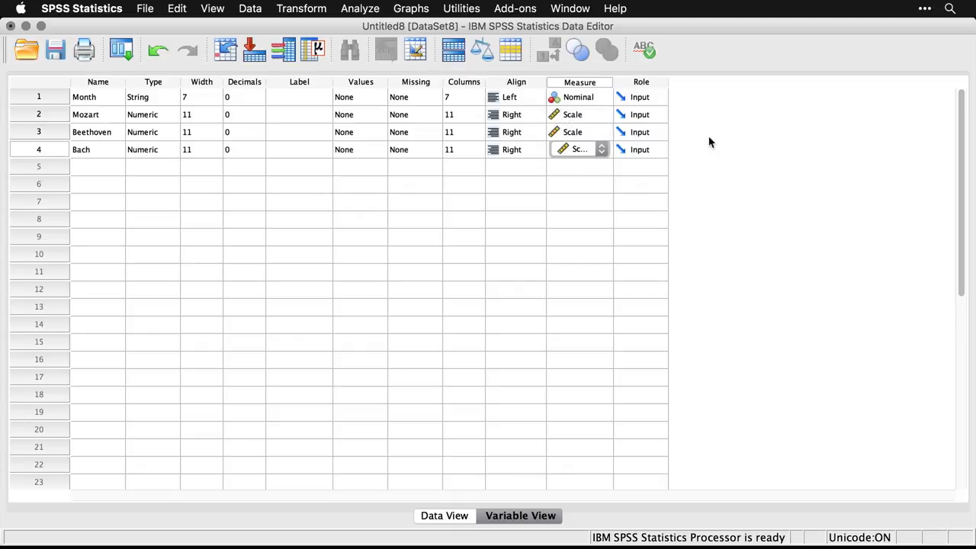
pyautogui.moveTo(719, 167)
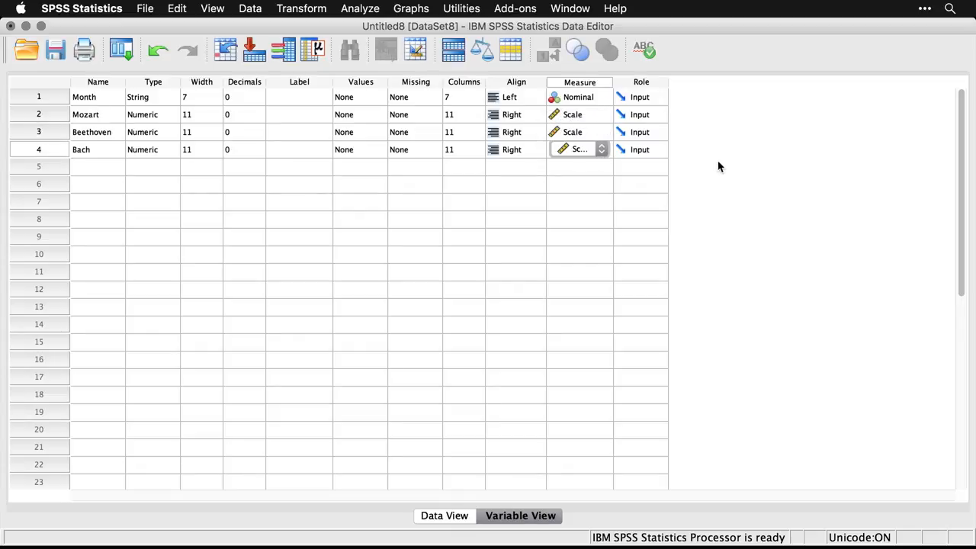